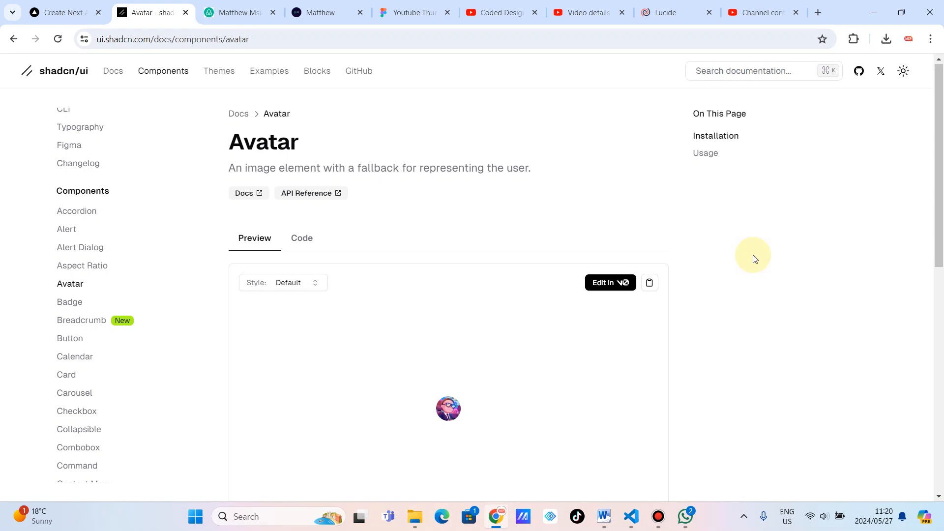
mouse_move(615, 243)
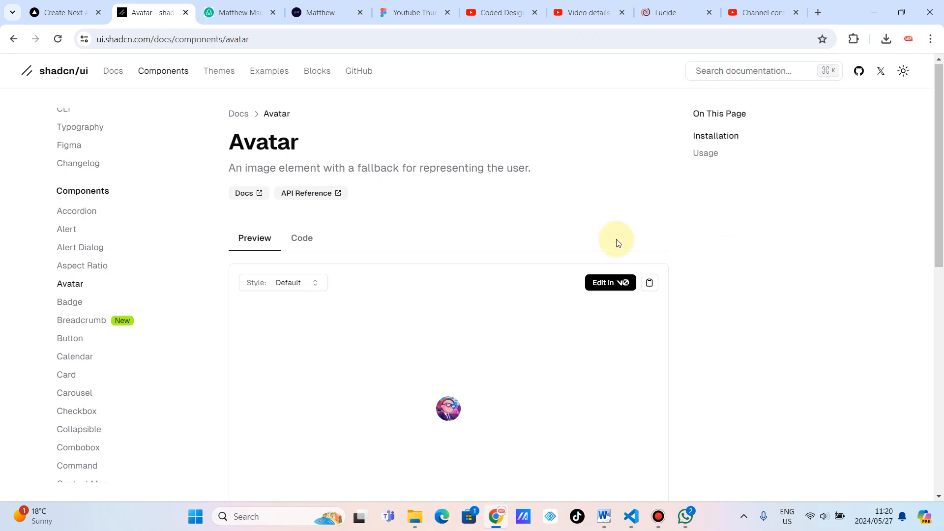
mouse_move(443, 207)
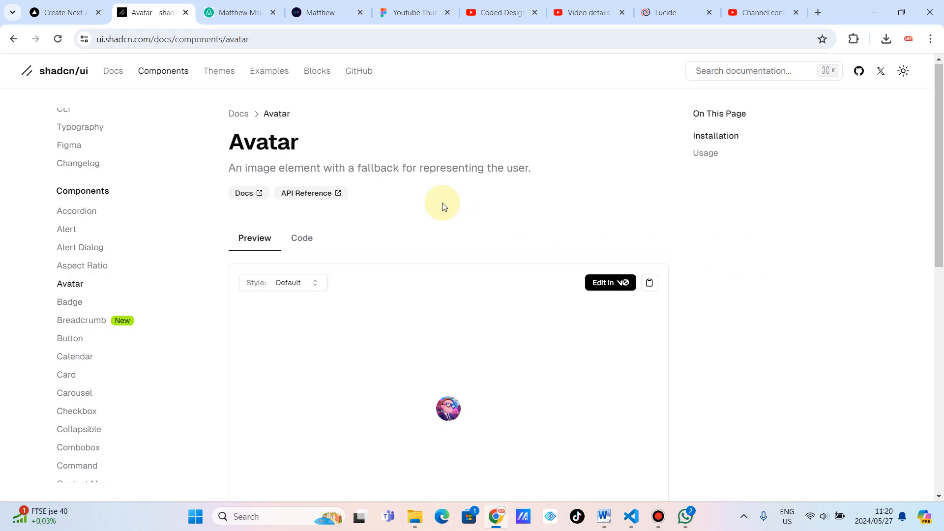
mouse_move(70, 283)
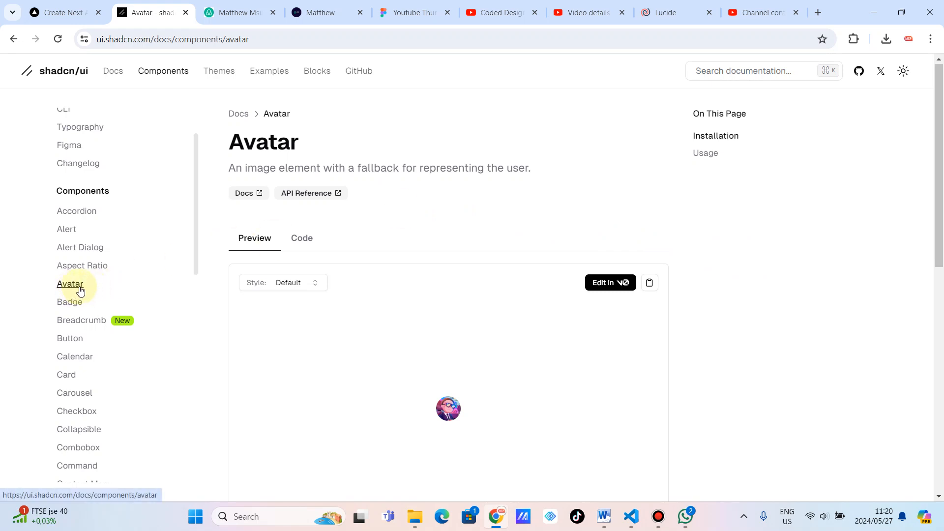
mouse_move(519, 389)
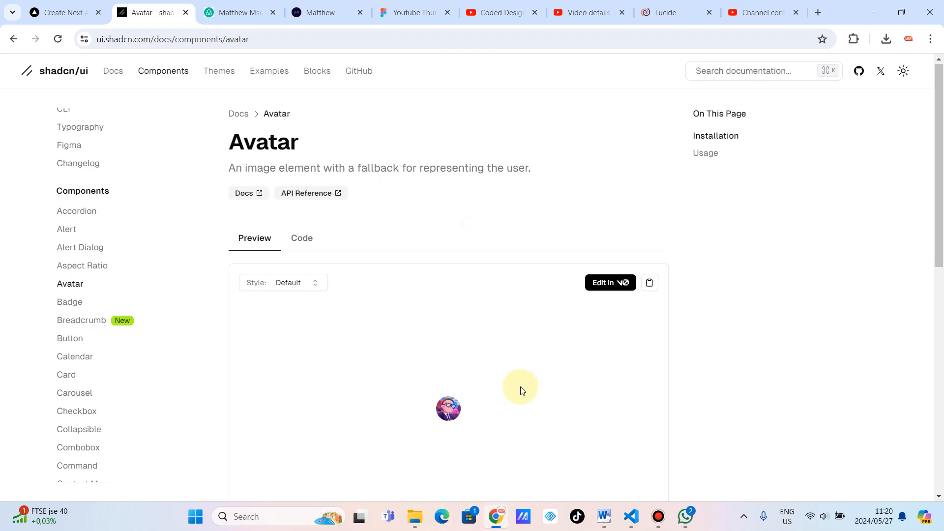
Run npx shadcn-ui@latest add avatar in the VS Code terminal until it reports Done
scroll("down", 3)
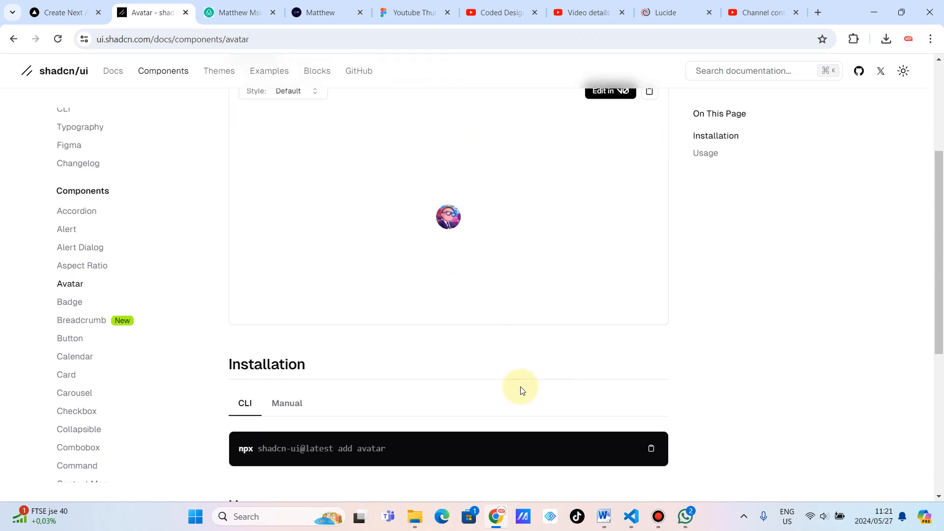
scroll("down", 3)
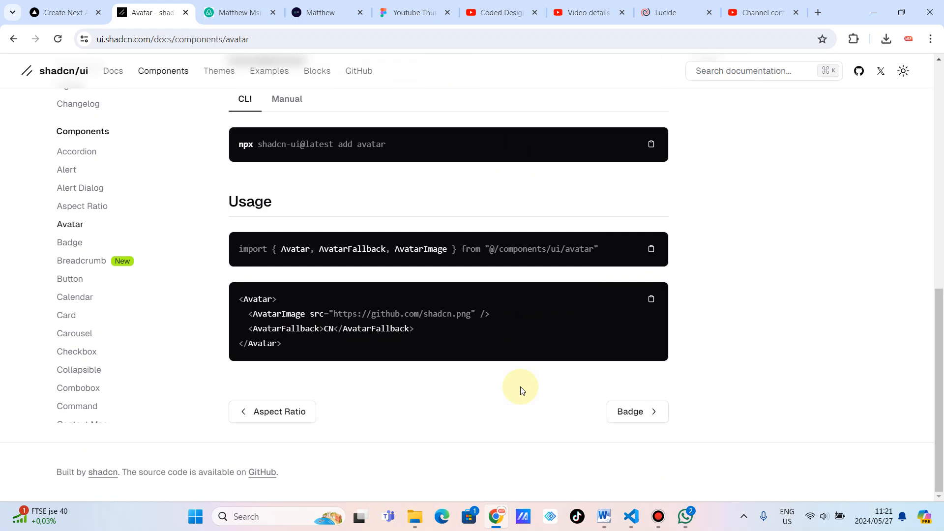
scroll("up", 3)
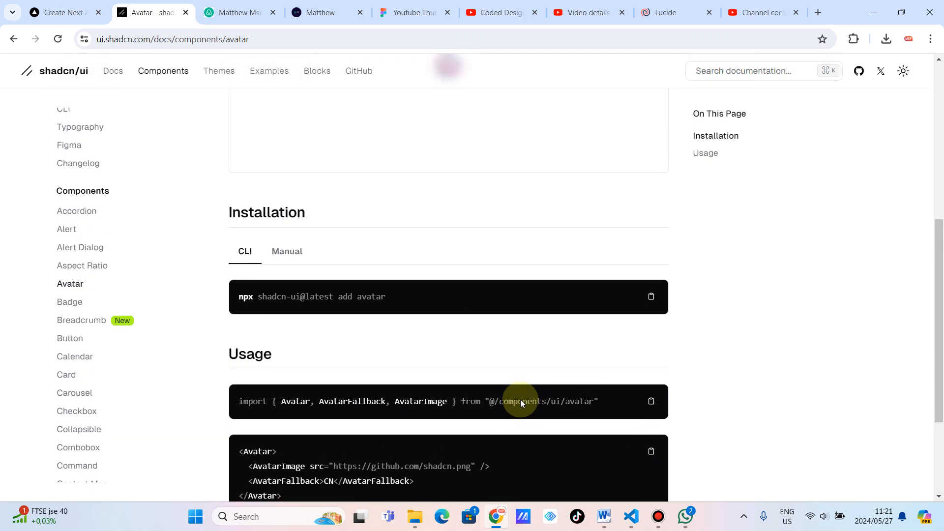
scroll("up", 3)
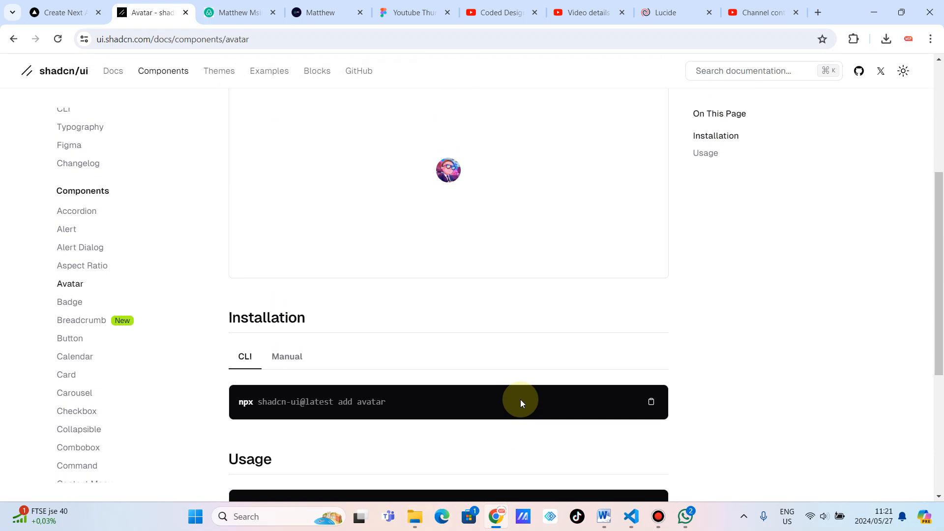
scroll("down", 3)
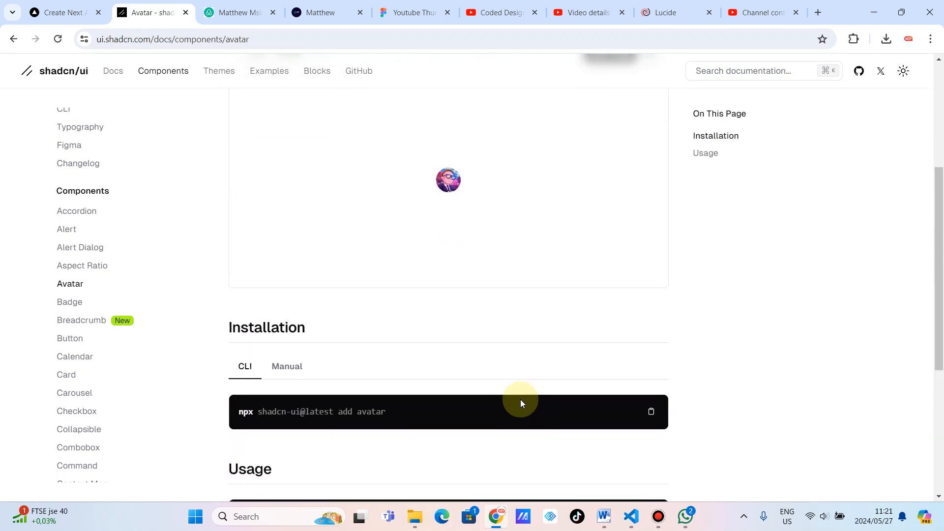
scroll("up", 3)
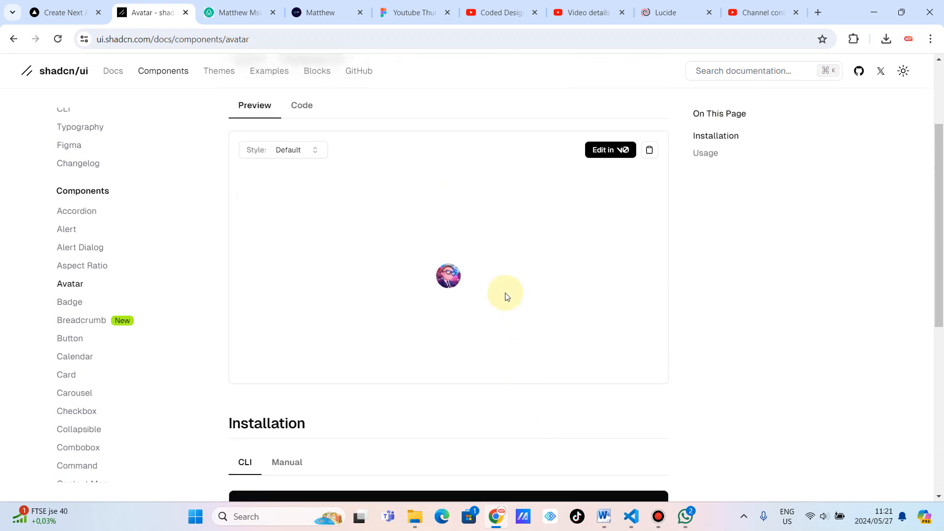
mouse_move(440, 277)
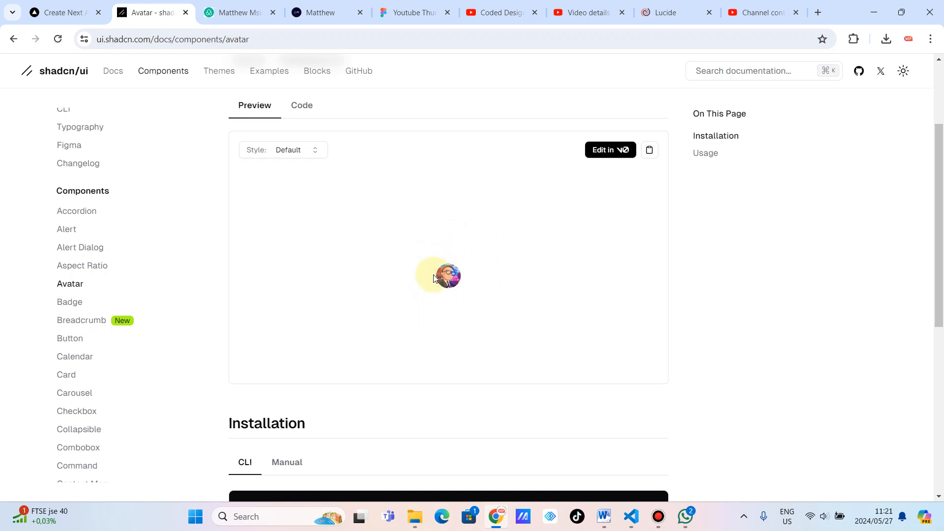
mouse_move(447, 283)
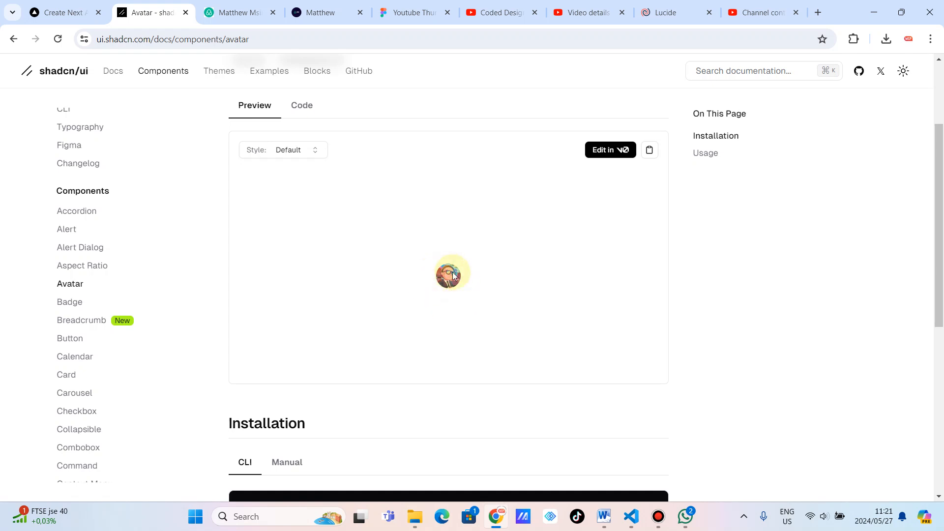
scroll("down", 3)
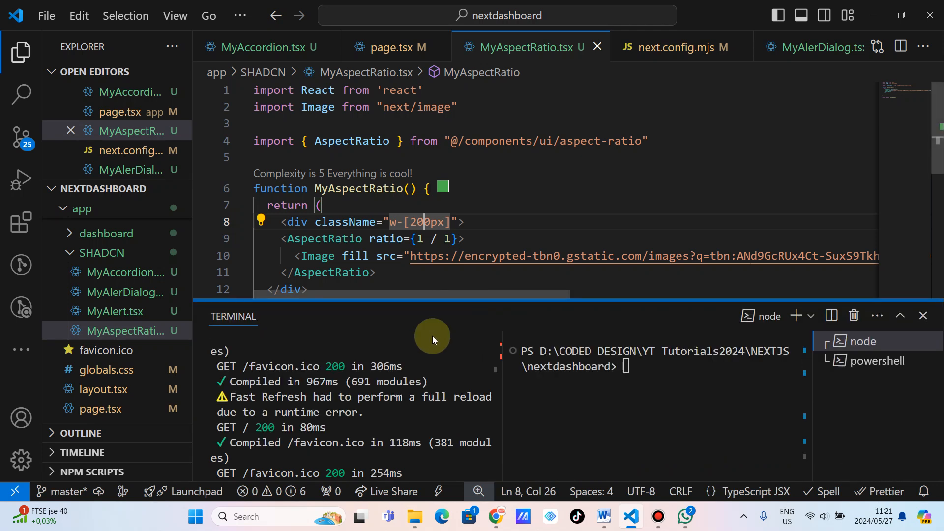
left_click(877, 360)
type("npx shadcn-ui@latest add avatar")
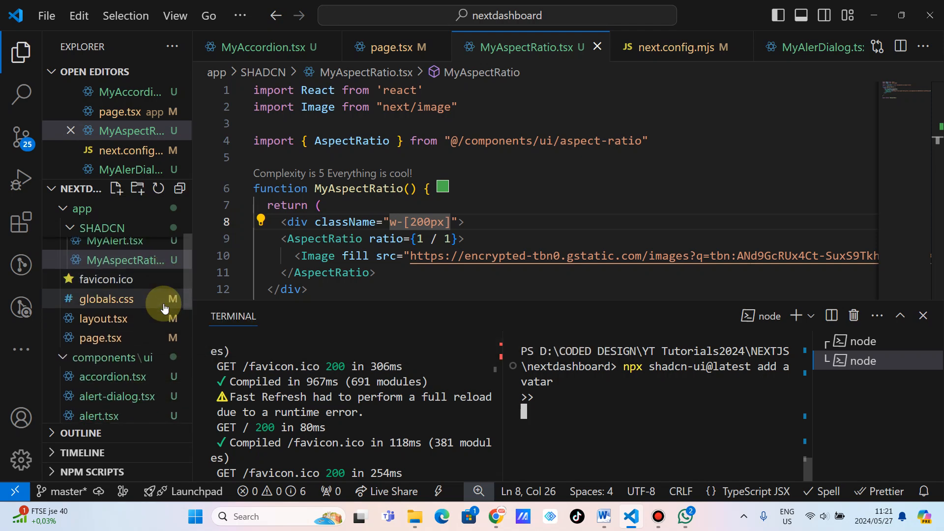
Check the components ui folder, then collapse the APP folder and re-expand SHADCN in the Explorer
left_click(114, 355)
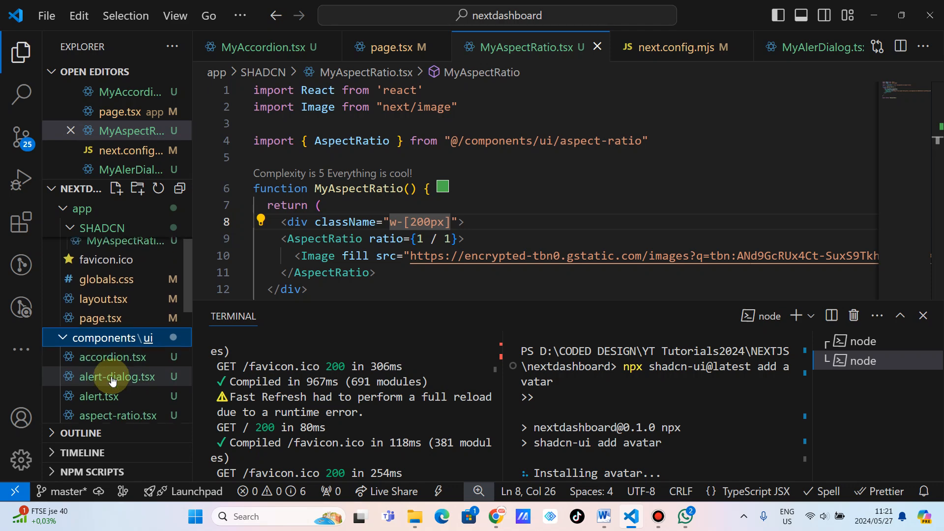
scroll("down", 3)
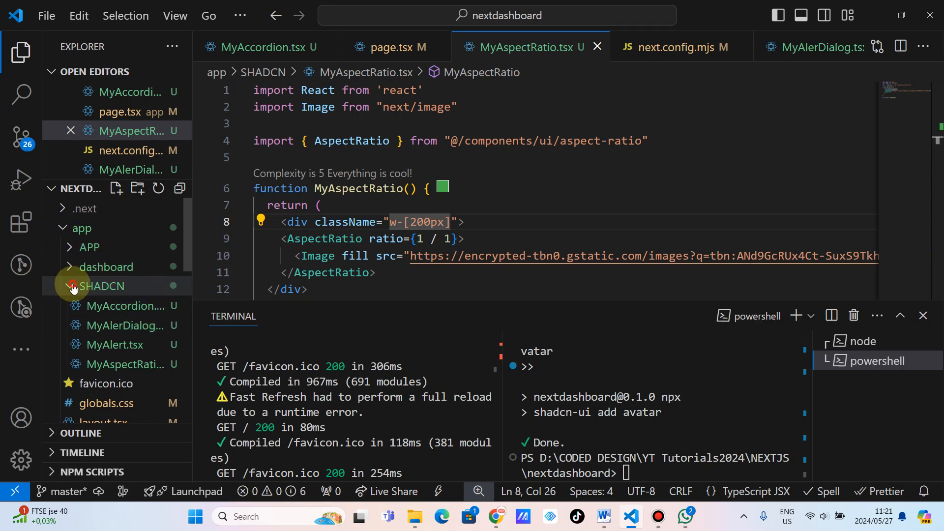
left_click(89, 247)
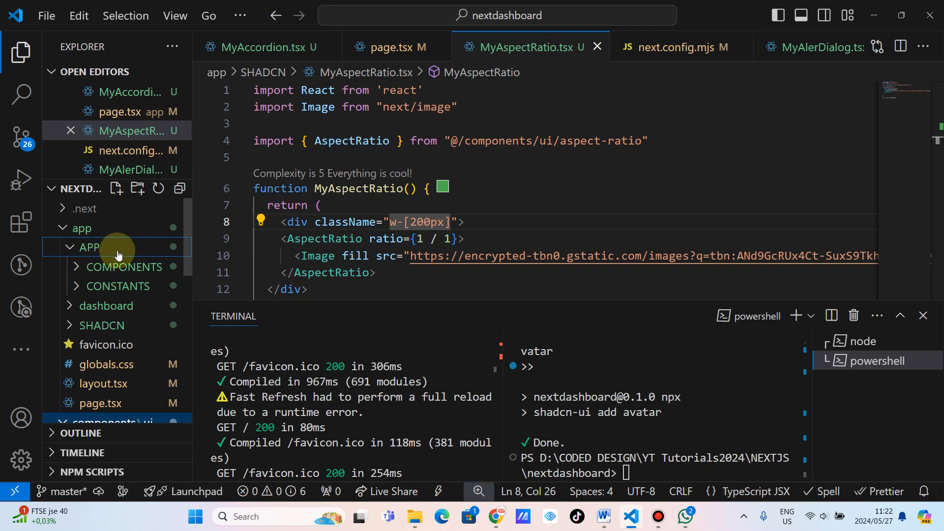
left_click(88, 247)
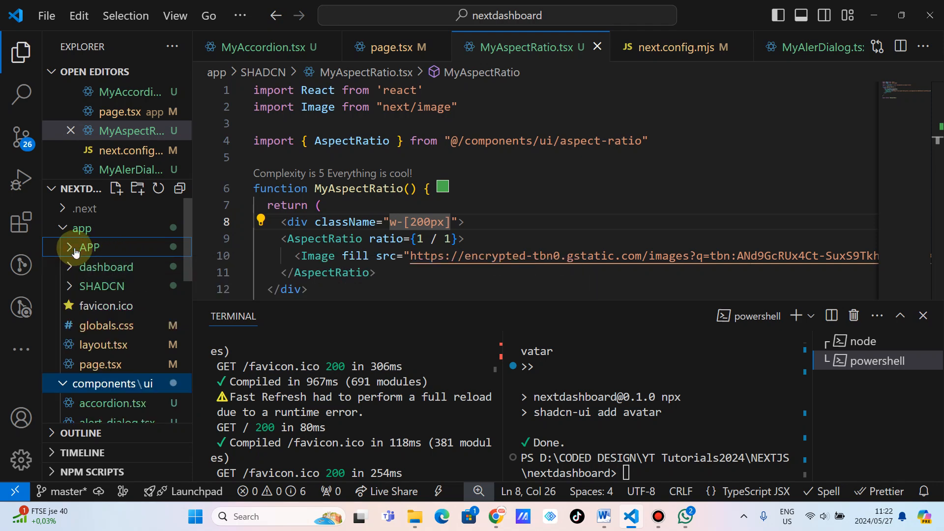
left_click(102, 285)
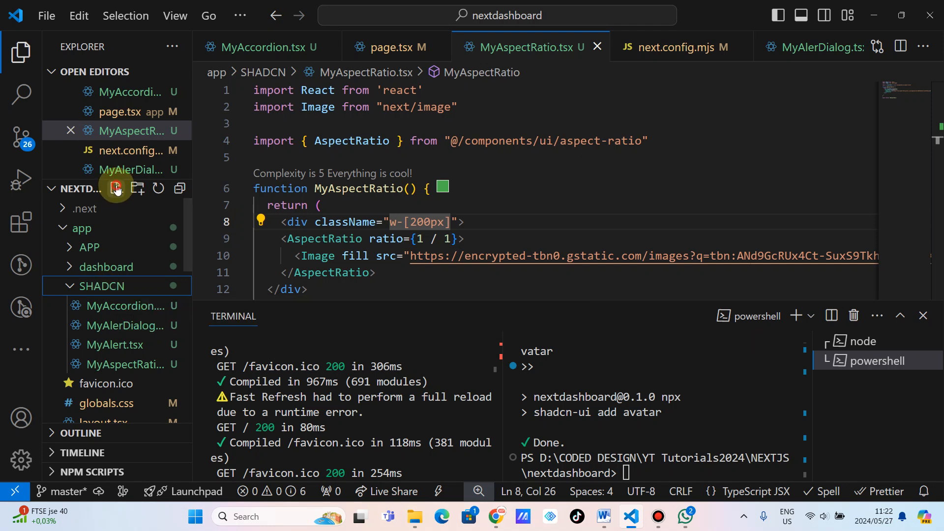
Create a new file named MyAvatar.tsx inside the SHADCN folder
left_click(115, 188)
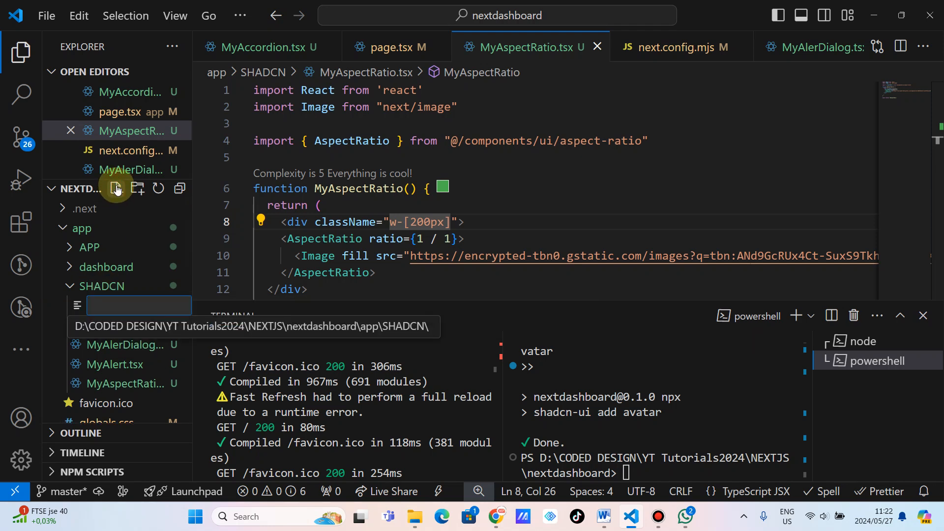
type("MyAvatar.")
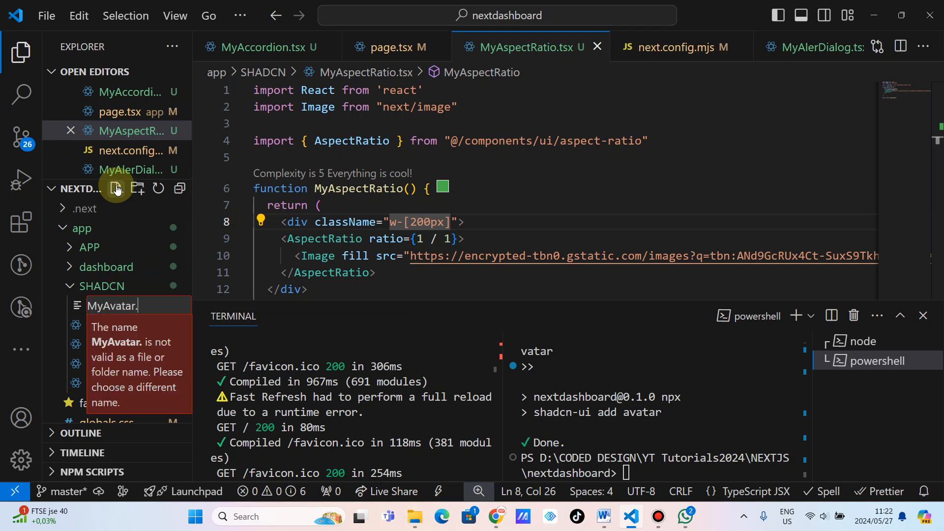
type("t")
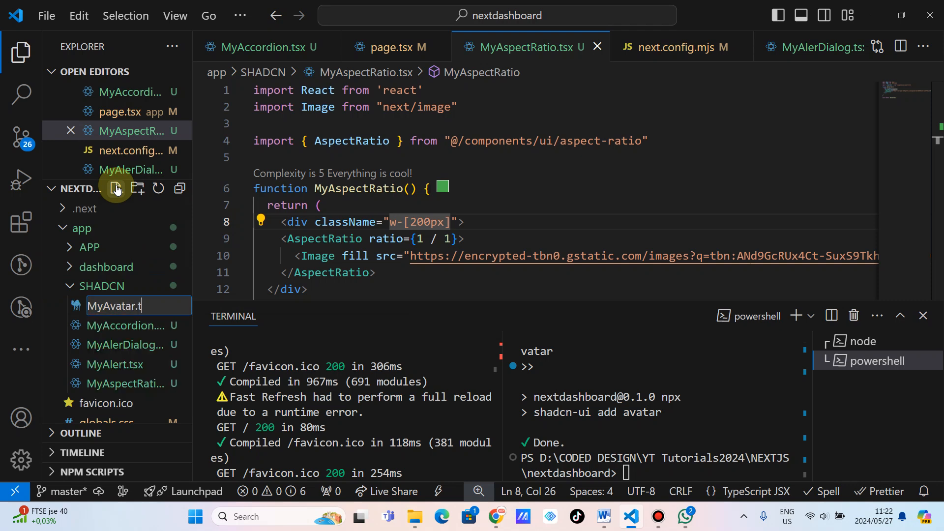
type("sx")
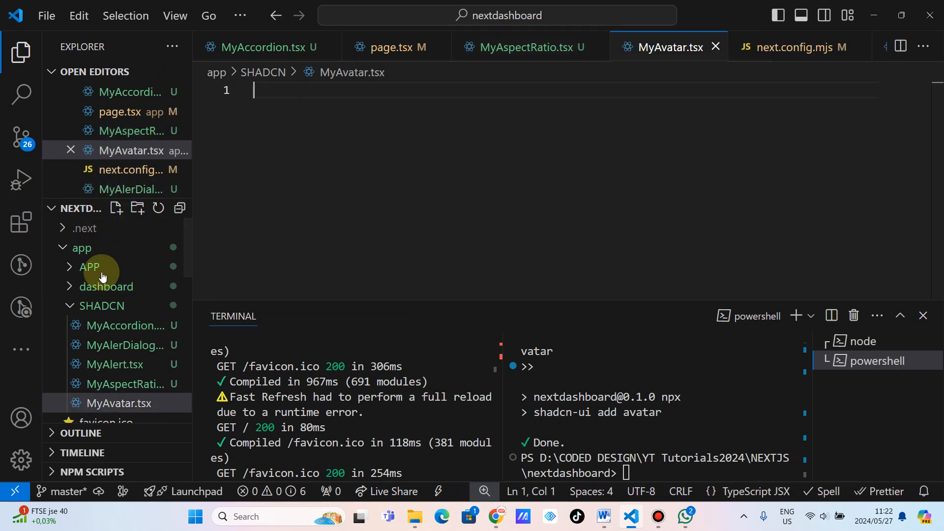
Fill MyAvatar.tsx with the shadcn Avatar import and usage snippet (GitHub image, CN fallback)
left_click(497, 517)
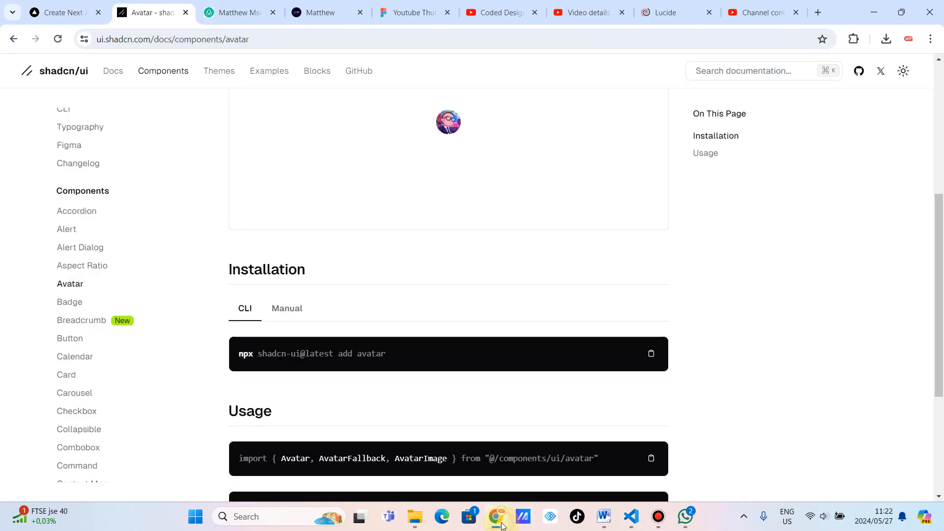
scroll("down", 3)
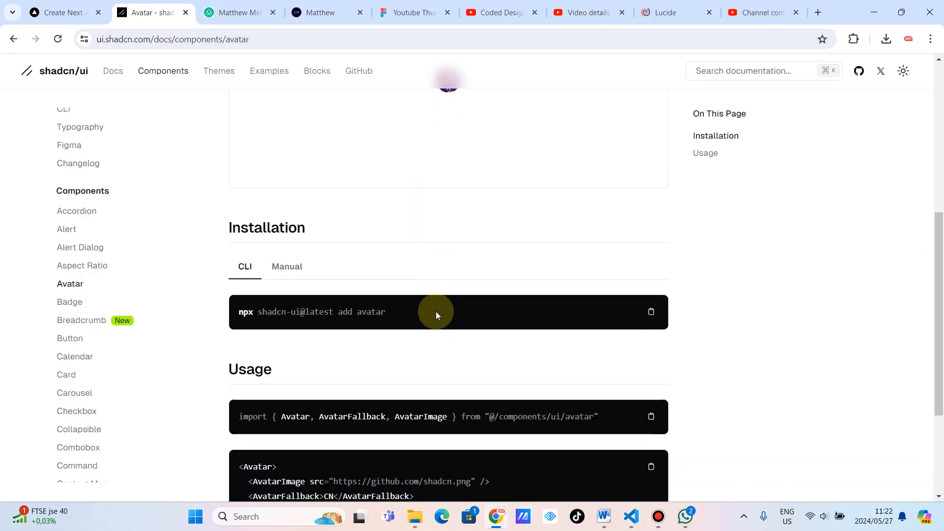
scroll("down", 3)
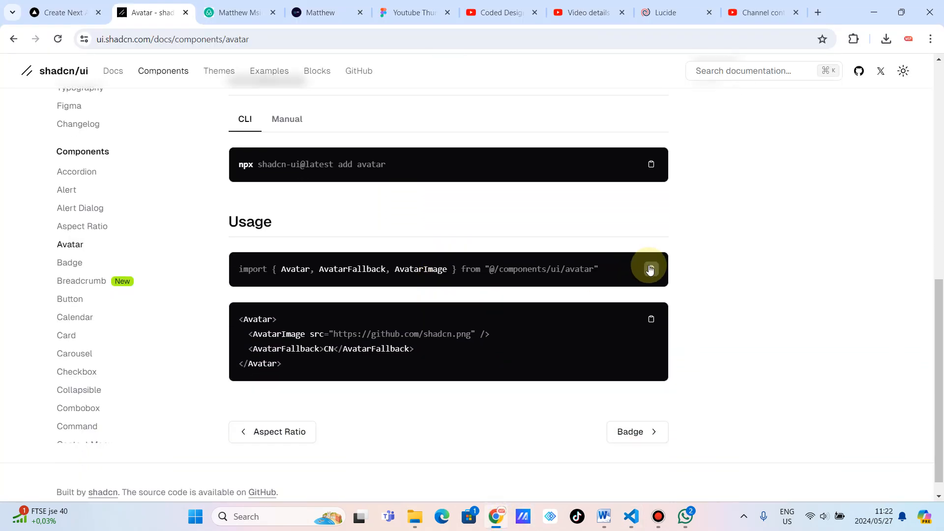
left_click(630, 516)
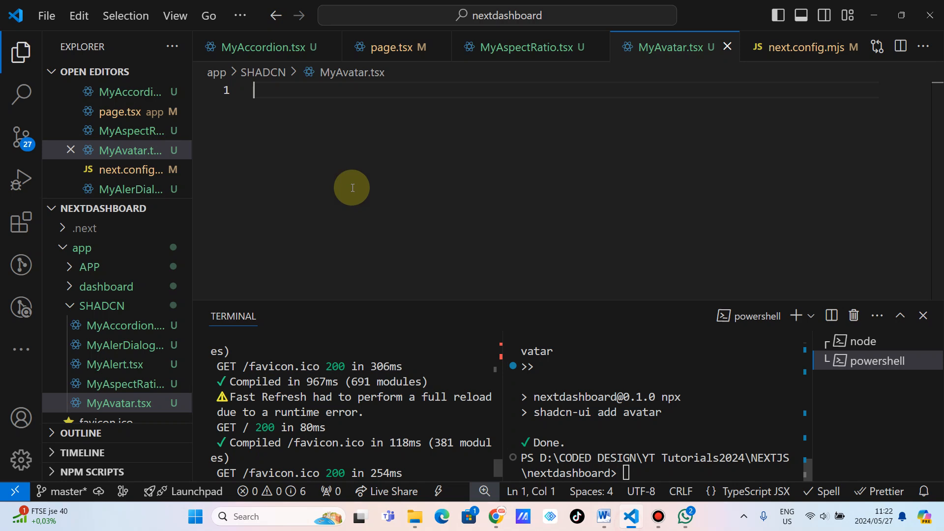
type("rfce")
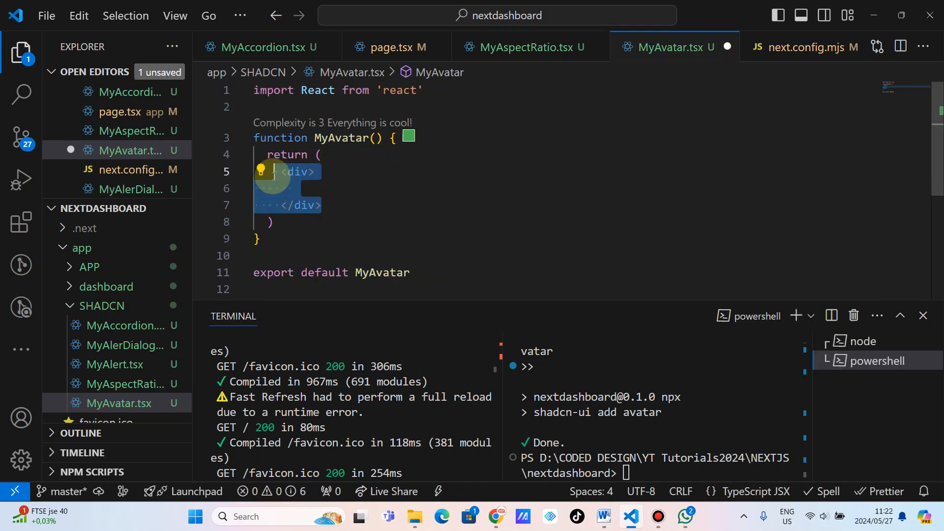
type("import { Avatar, AvatarFallback, AvatarImage } from \"@/components/ui/avatar\"")
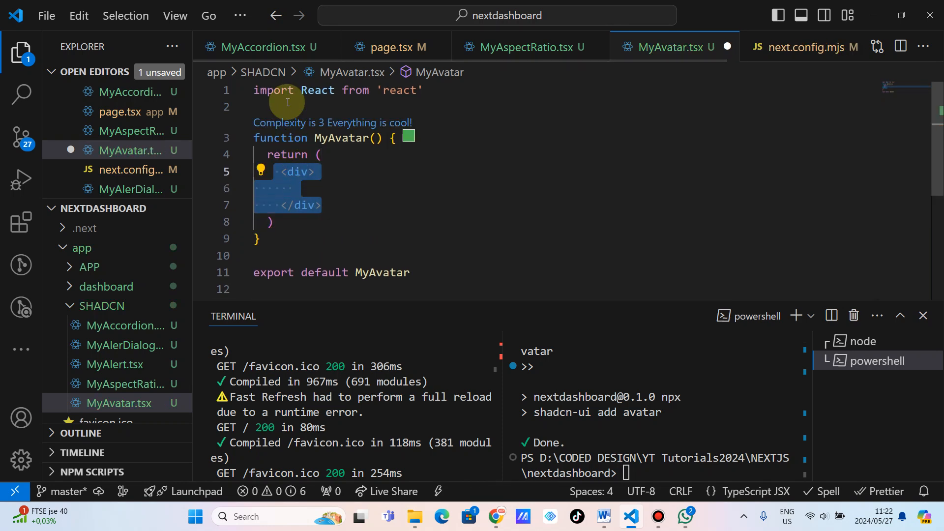
type("import { Avatar, AvatarFallback, AvatarImage } from \"@/components/ui/avatar\"")
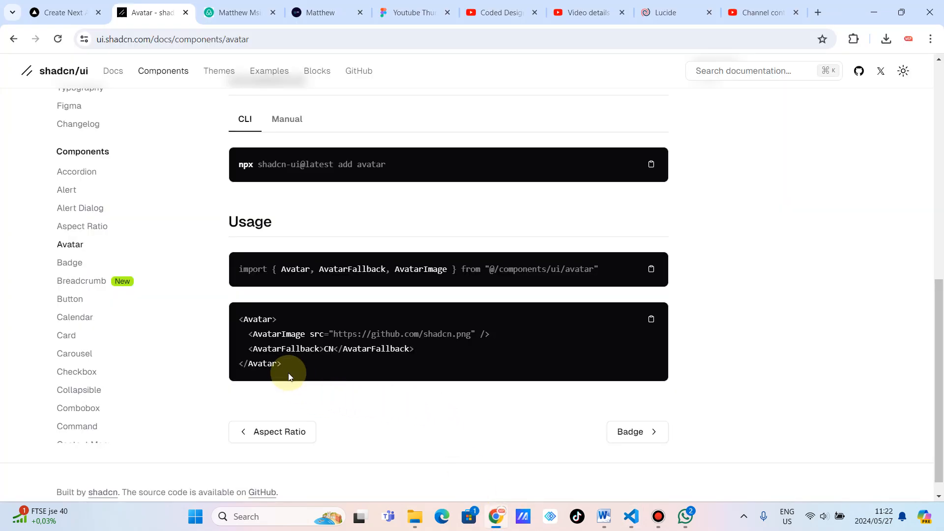
left_click(649, 319)
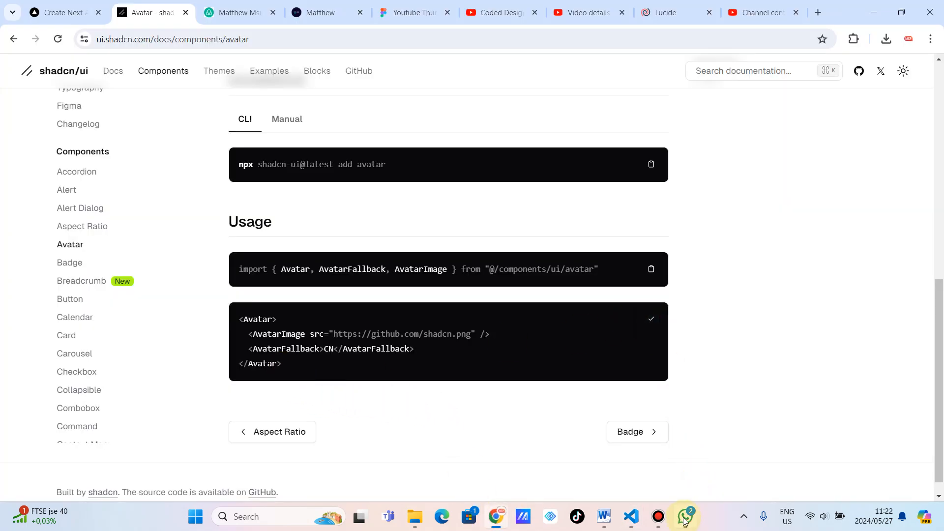
left_click(630, 516)
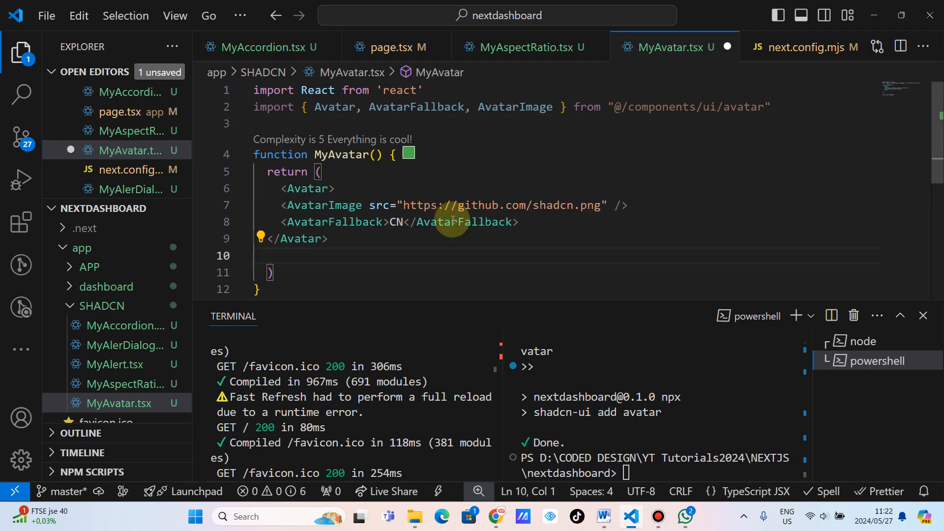
mouse_move(502, 241)
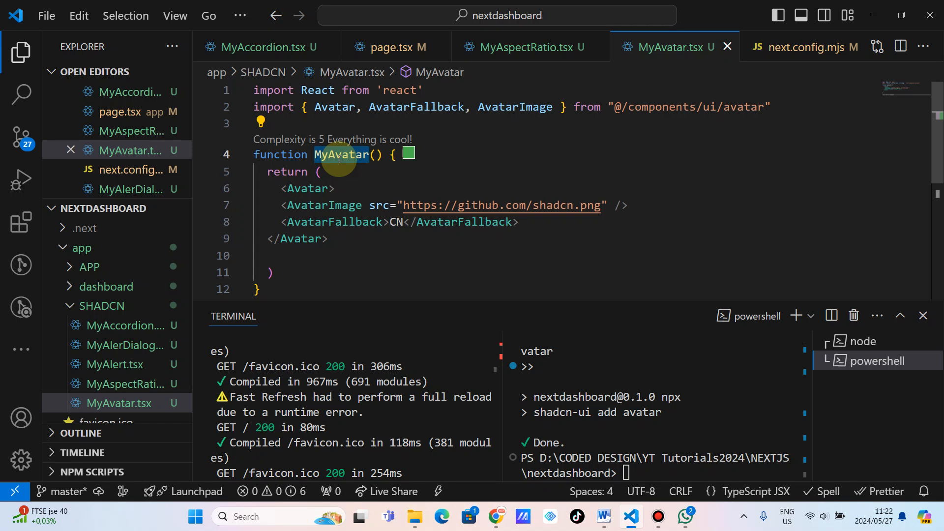
Add <MyAvatar/> below <MyAspectRatio/> in page.tsx
left_click(390, 47)
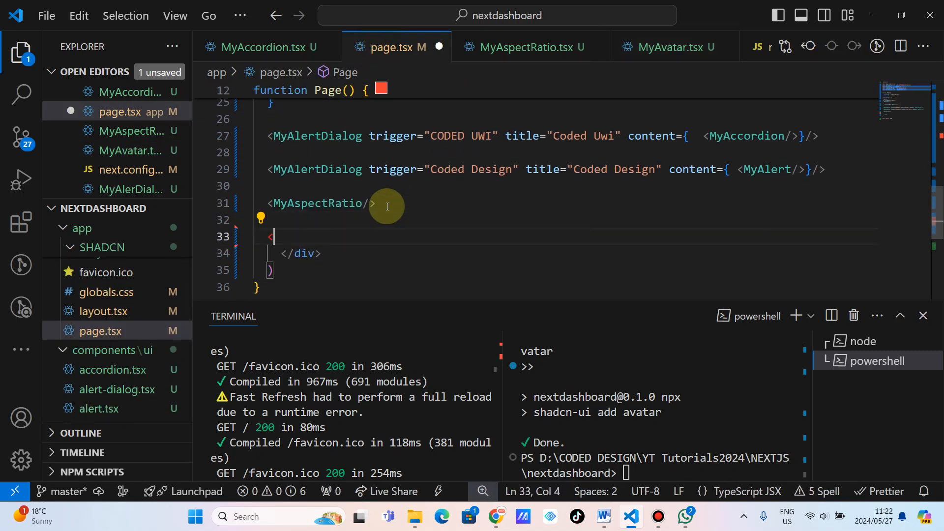
type("<MyAvatar/>")
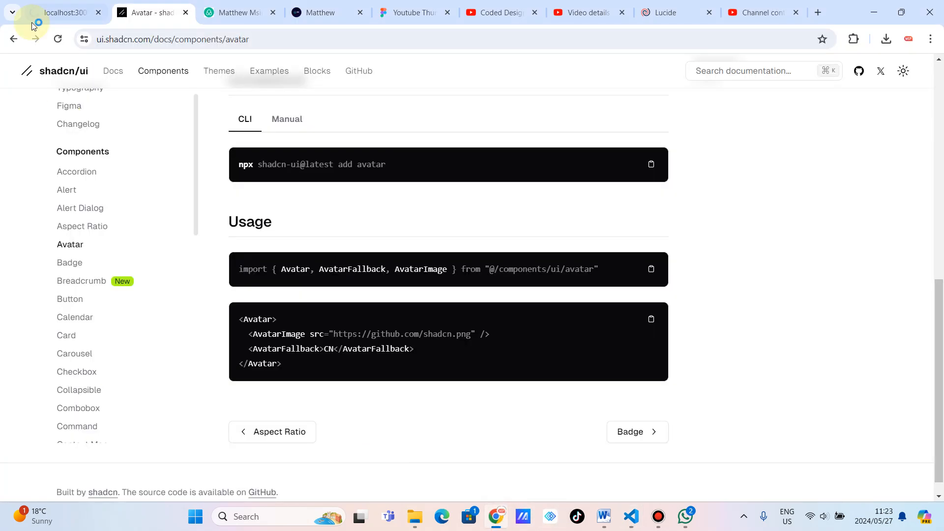
View the localhost:3000 app to see the round avatar under the photo
left_click(57, 12)
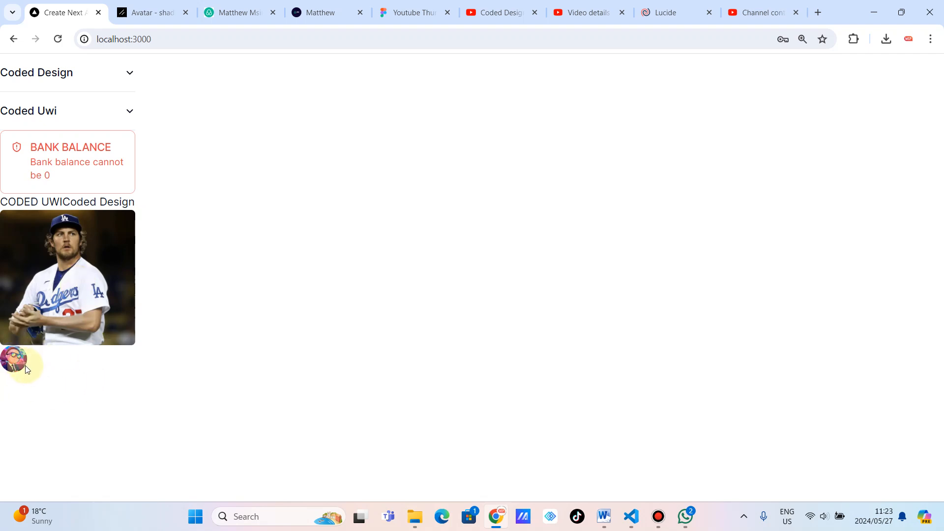
mouse_move(105, 335)
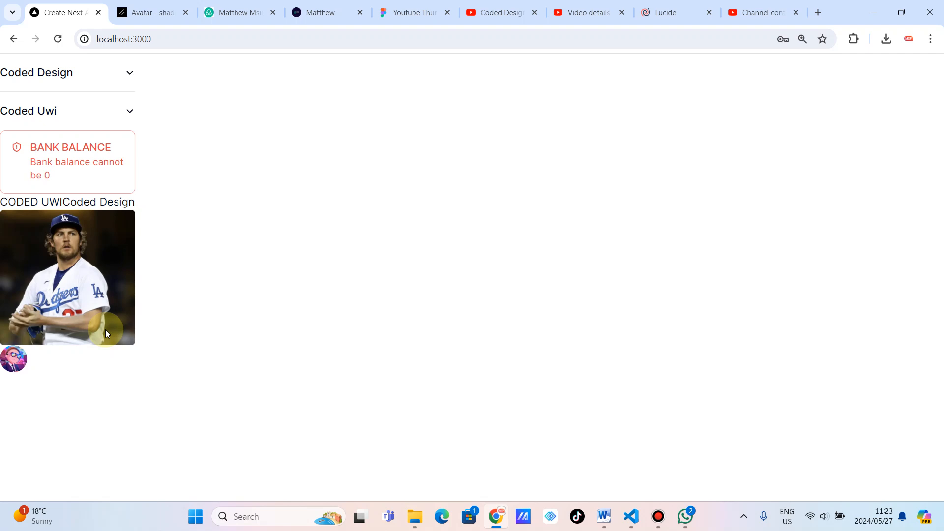
mouse_move(81, 255)
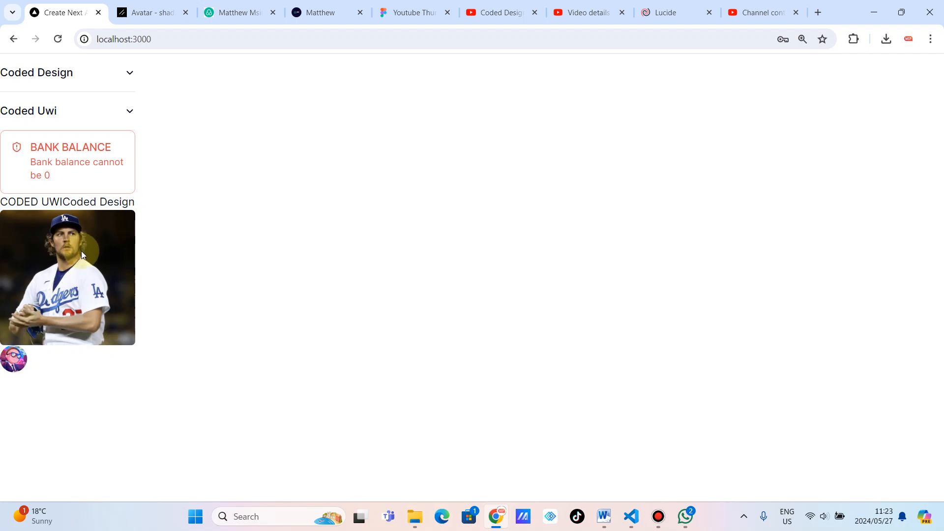
mouse_move(558, 359)
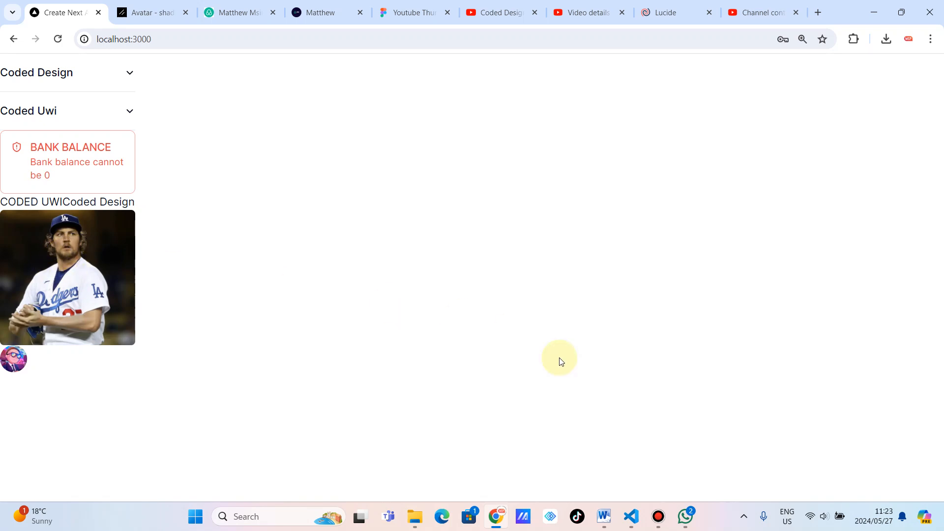
Go to the definition of MyAspectRatio from page.tsx
left_click(630, 517)
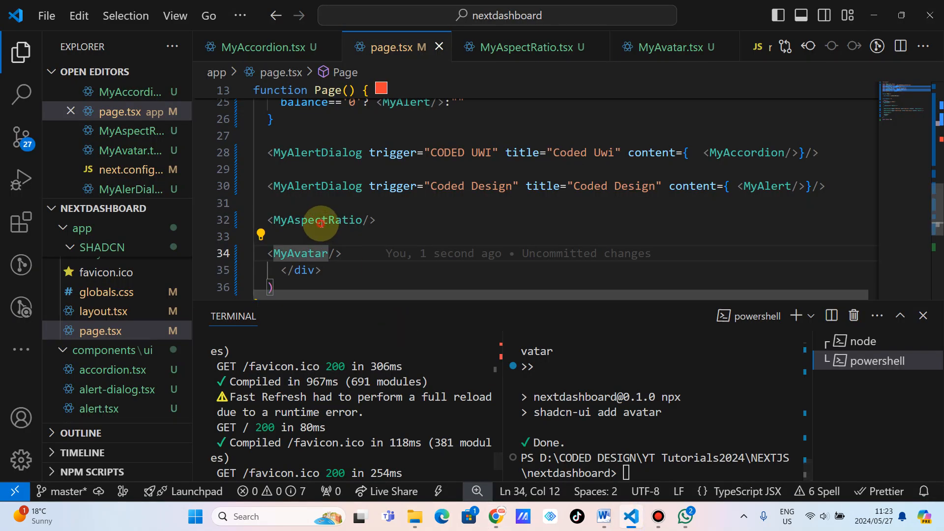
right_click(321, 221)
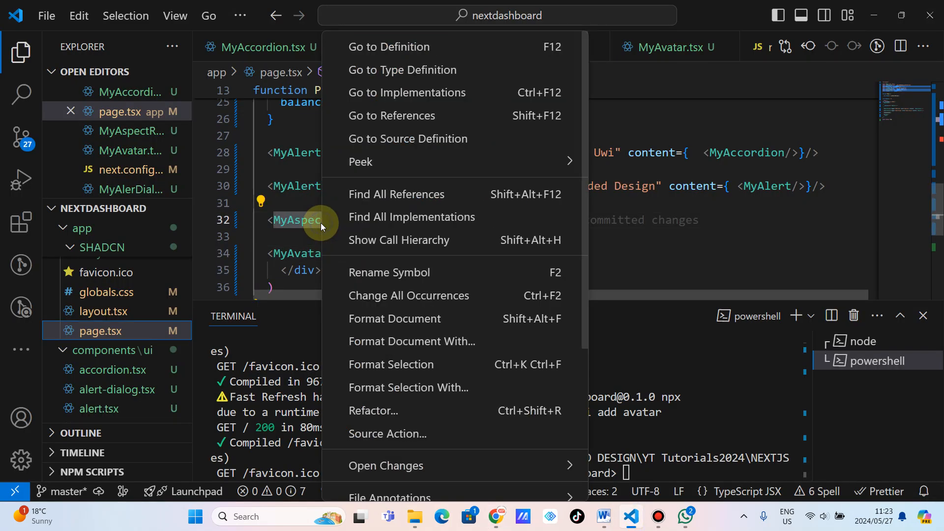
left_click(389, 47)
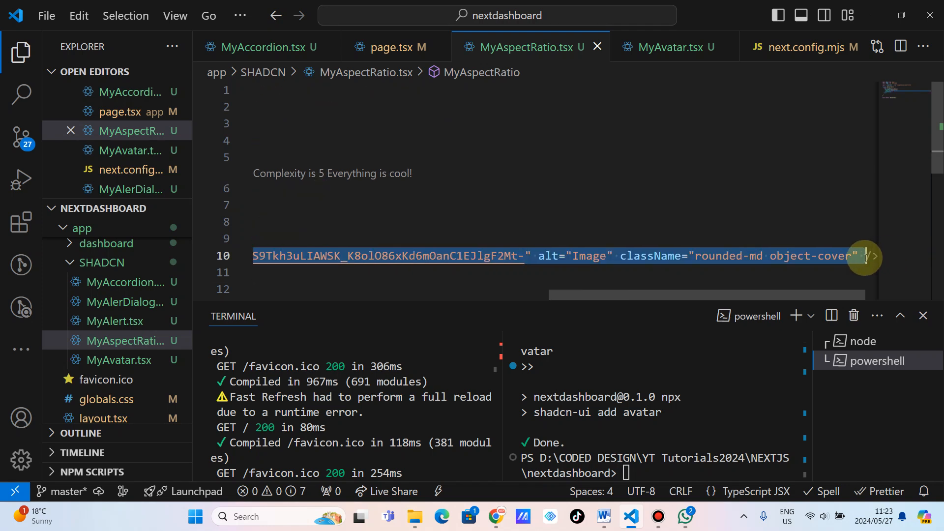
Select the player Image src URL in MyAspectRatio.tsx and return to MyAvatar.tsx
left_click(864, 255)
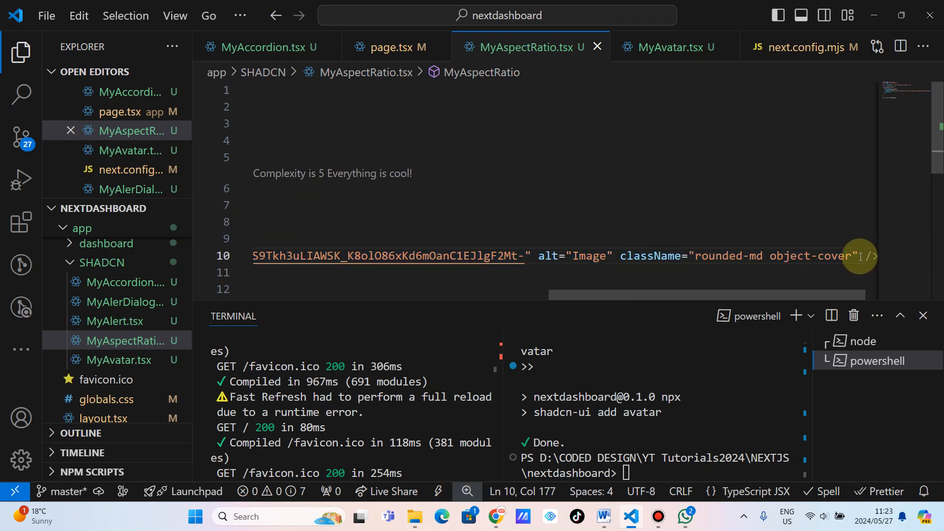
left_click(534, 255)
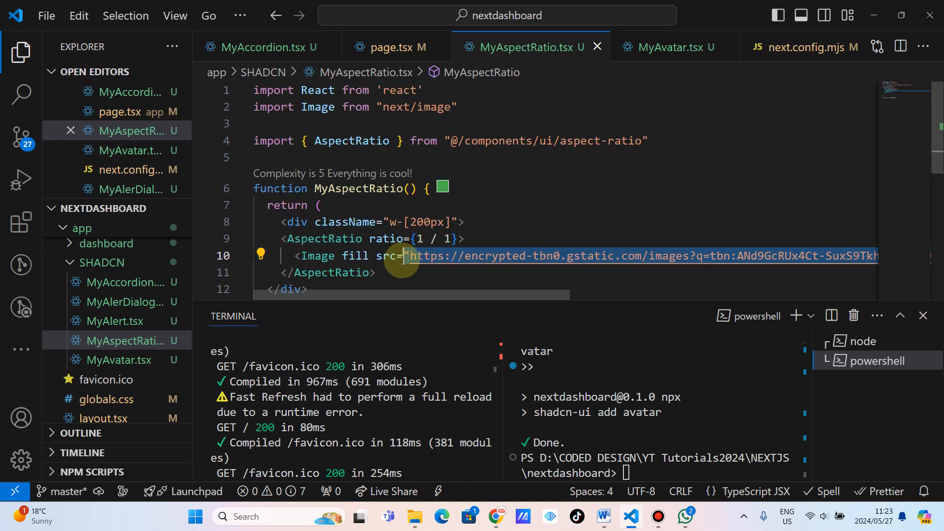
scroll("up", 3)
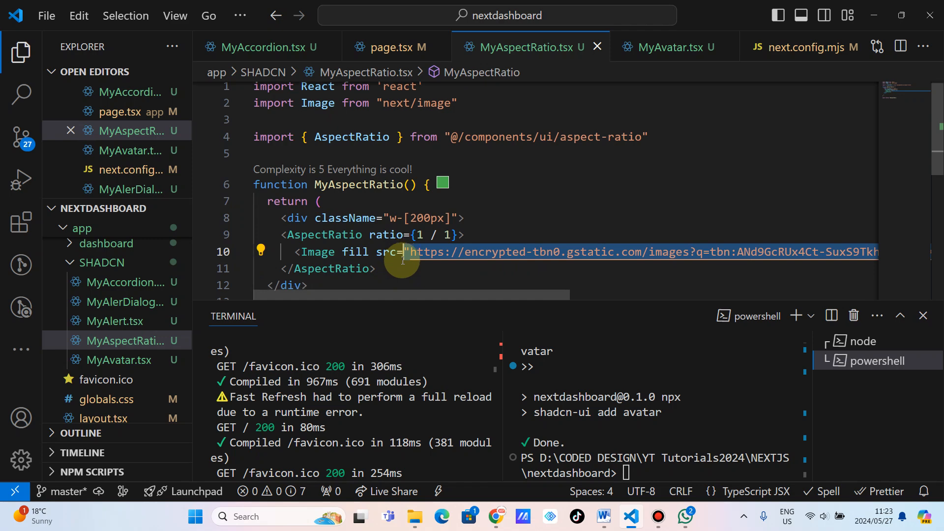
scroll("down", 3)
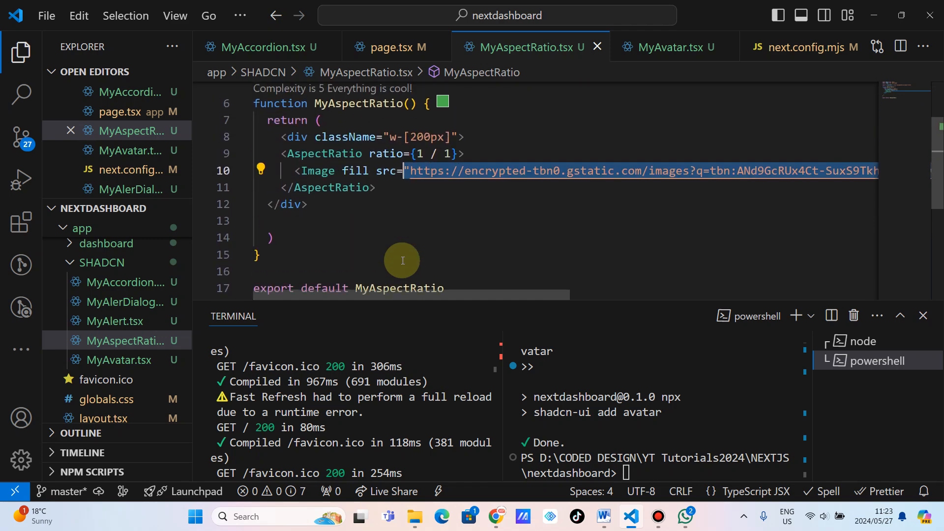
scroll("up", 3)
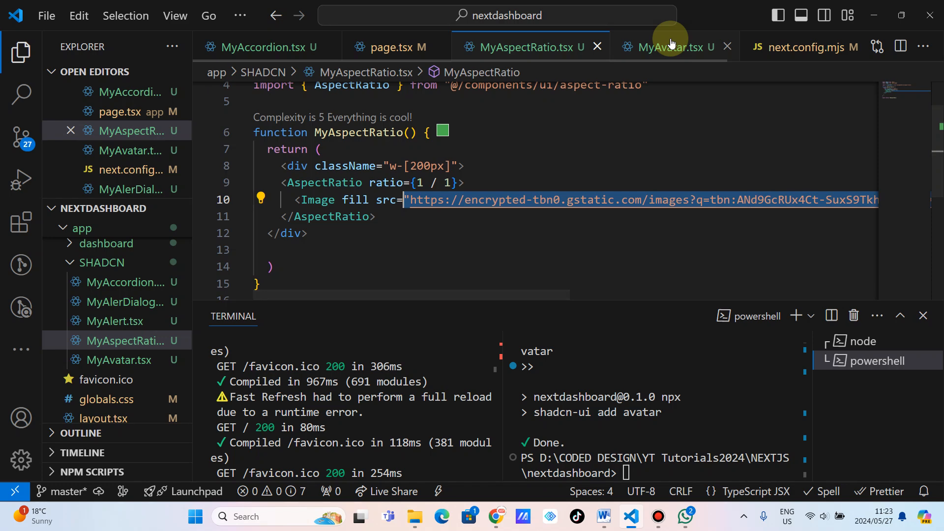
left_click(665, 47)
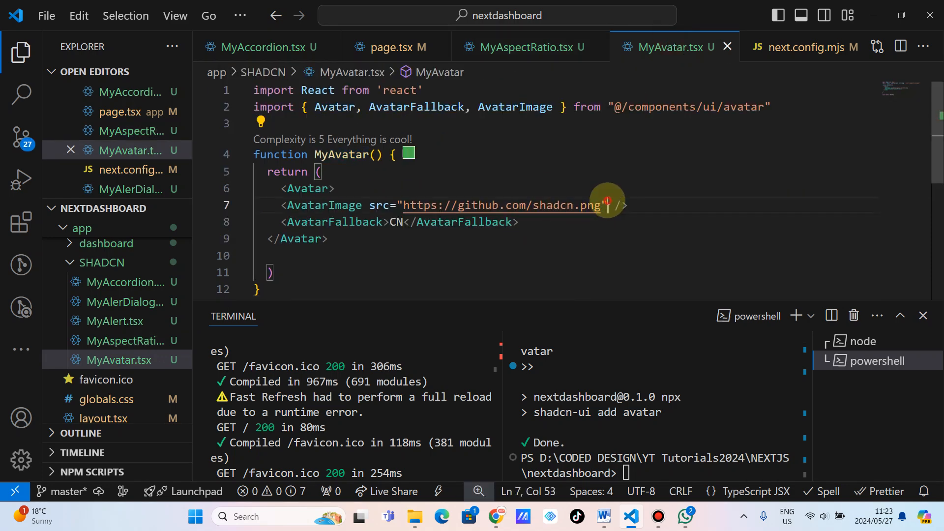
Replace the AvatarImage src with the player URL and change the fallback to MT
double_click(500, 205)
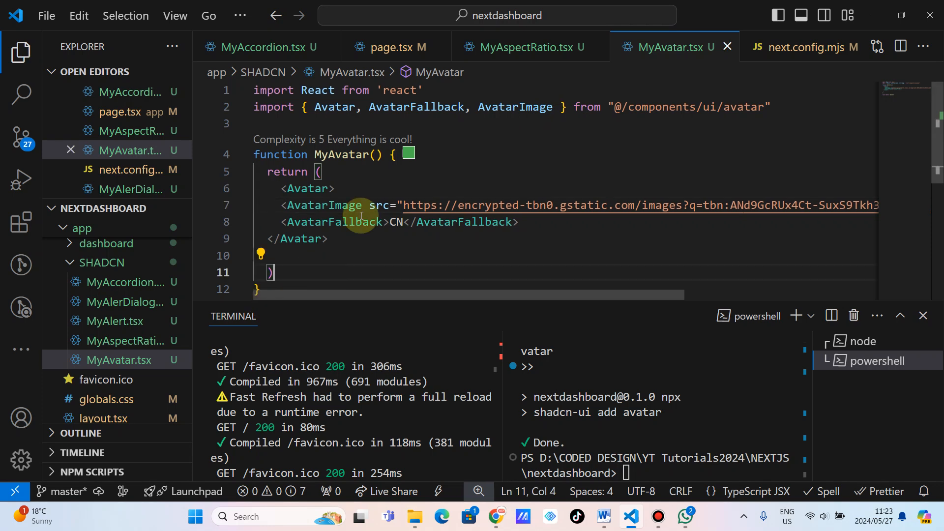
left_click(399, 221)
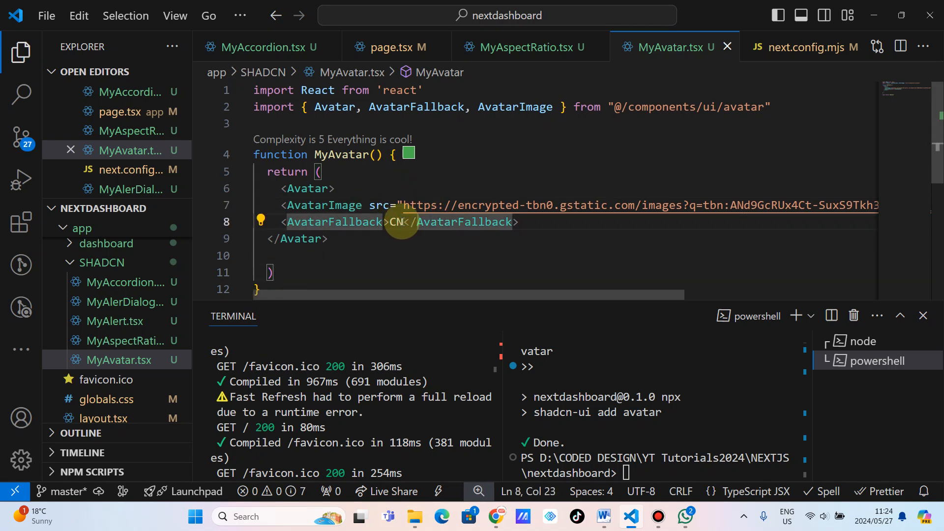
type("MT")
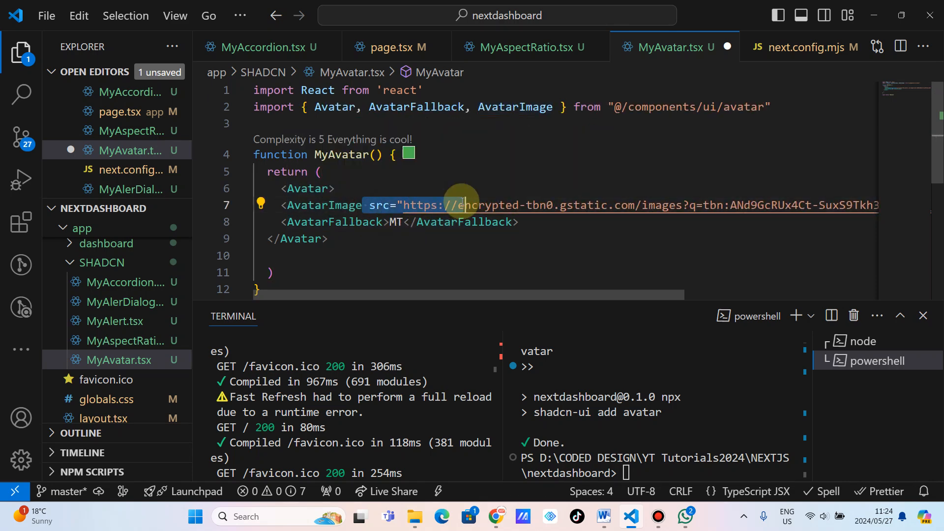
left_click(400, 222)
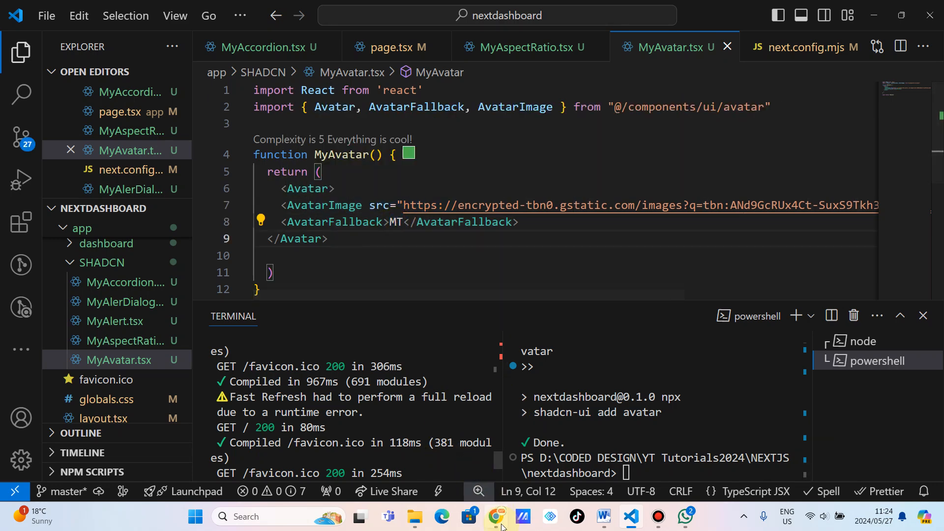
left_click(496, 516)
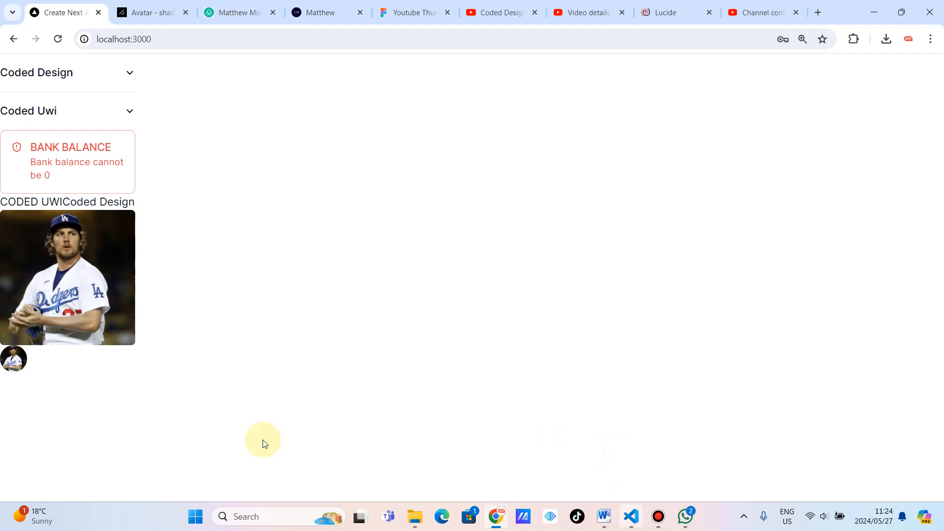
mouse_move(97, 393)
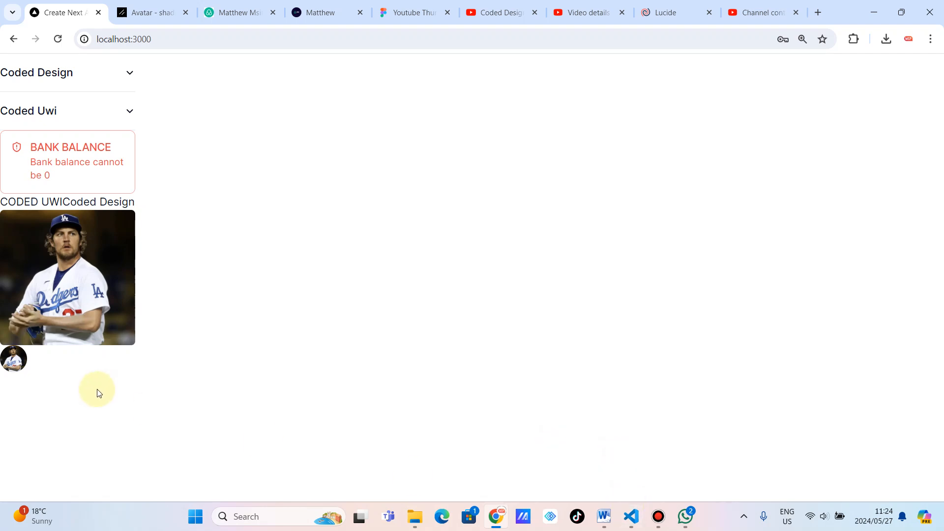
mouse_move(13, 359)
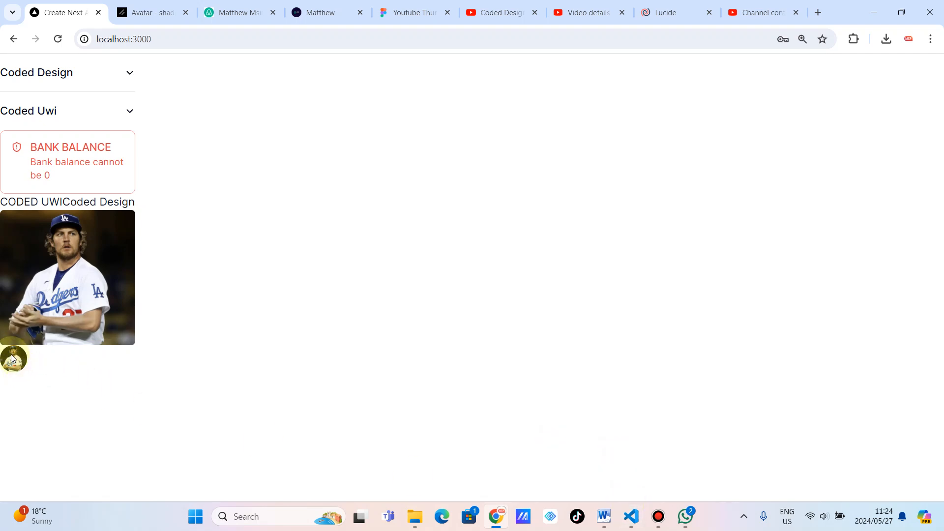
Return to VS Code after confirming the player photo in the avatar
left_click(630, 515)
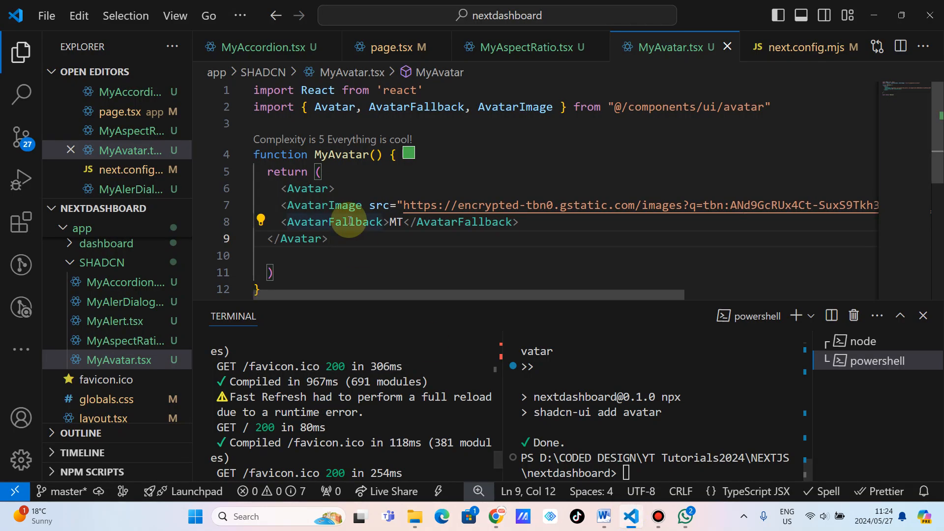
Replace the Avatar's size attribute with className 'w-20 h-20' and save
left_click(330, 189)
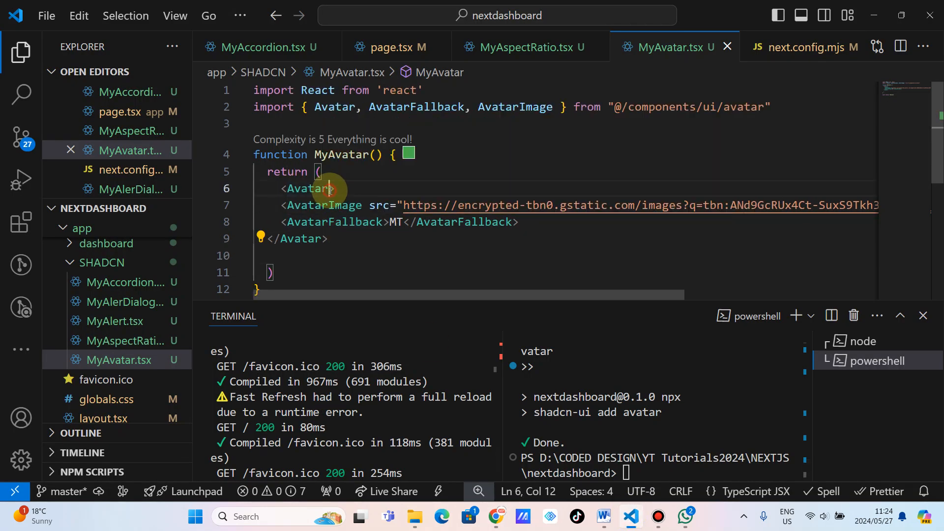
type("size")
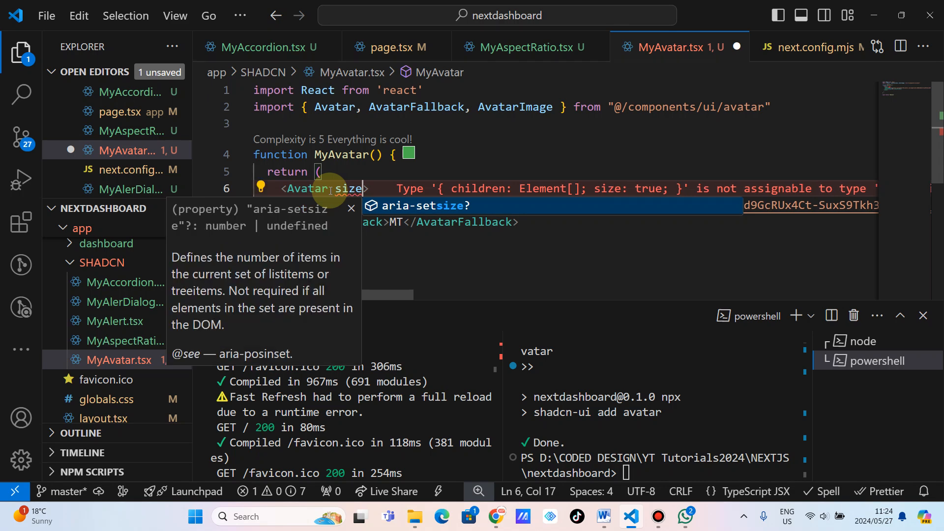
type("=")
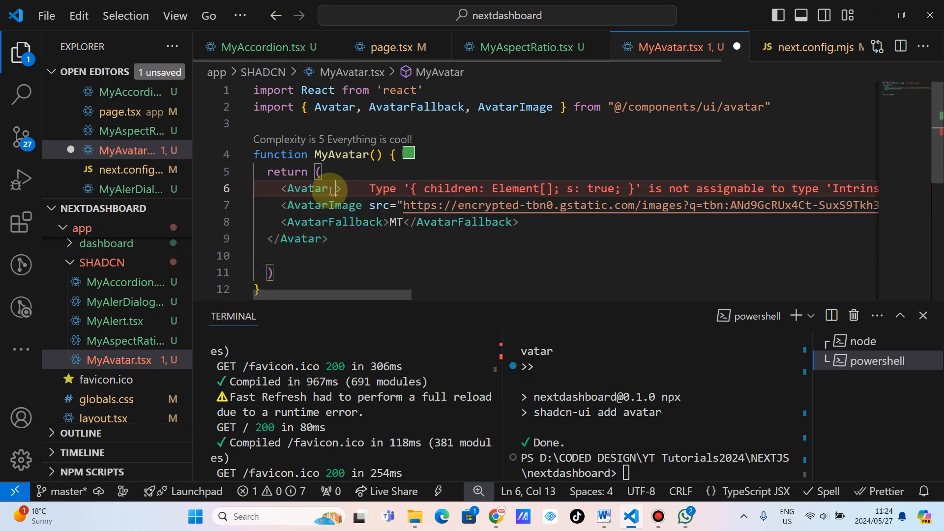
key("ctrl+s")
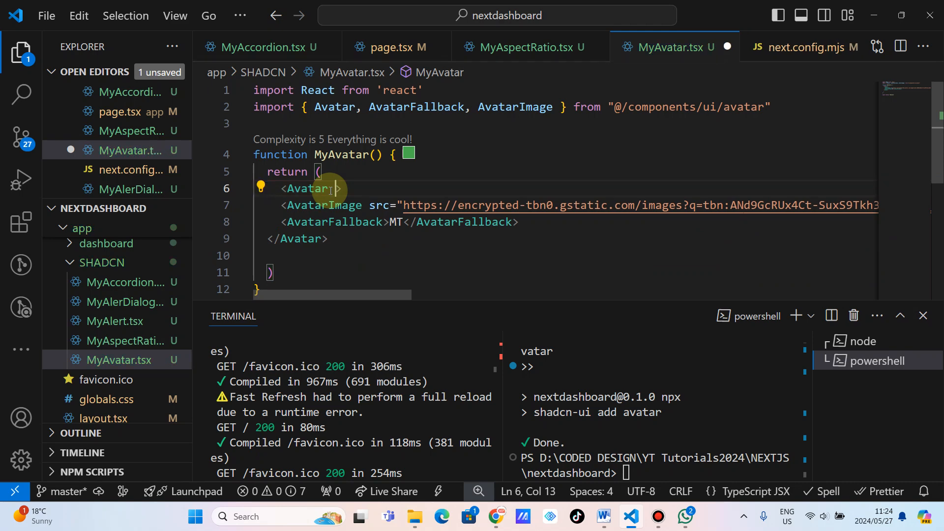
type("className='")
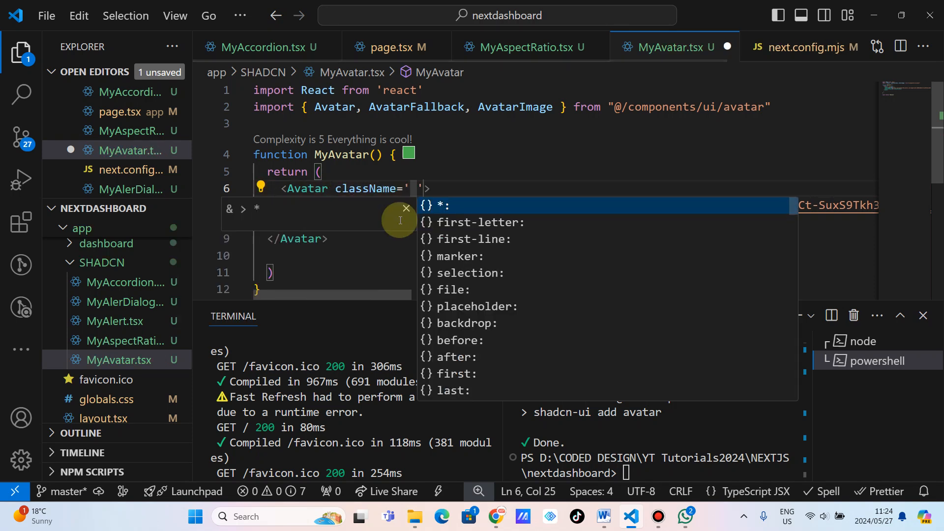
type("w-20")
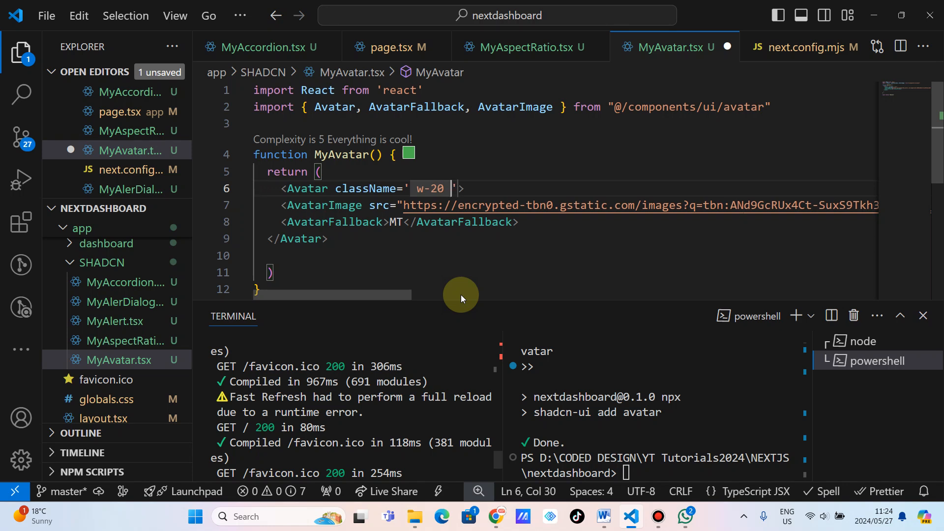
type("h-")
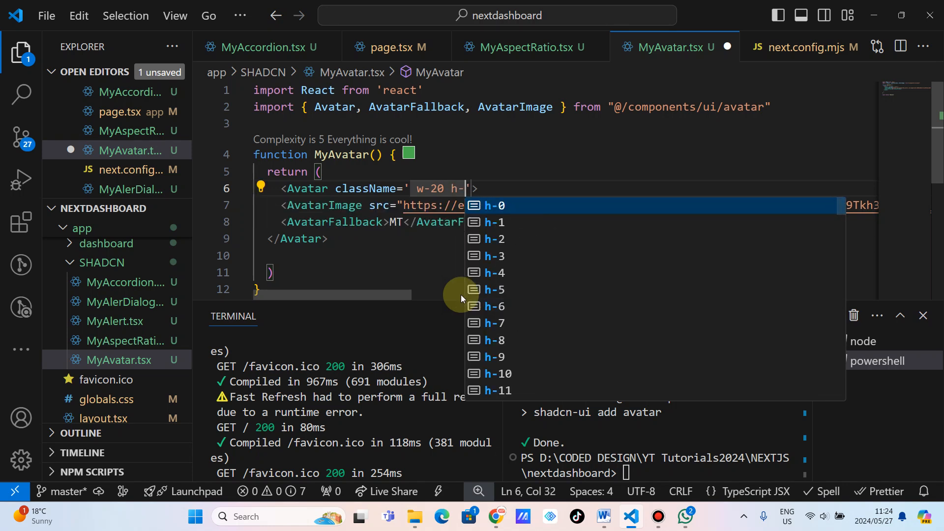
scroll("down", 3)
type("20")
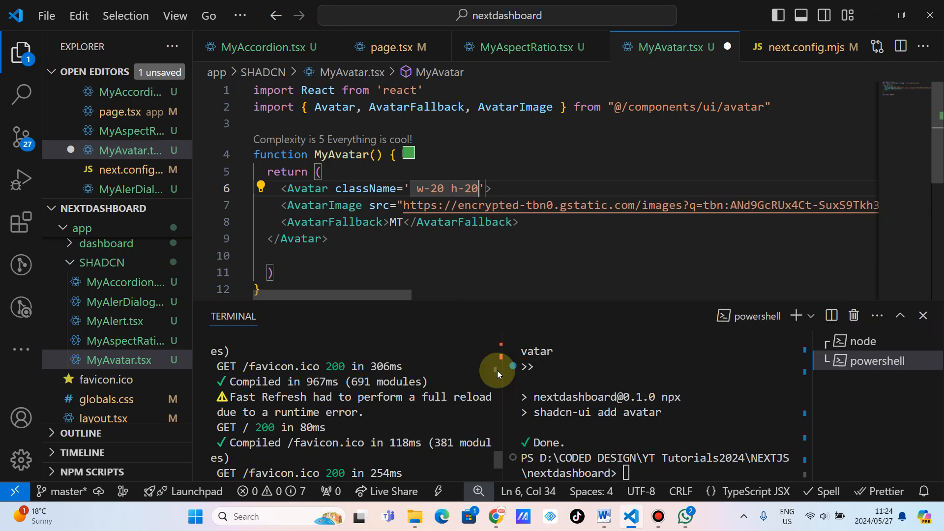
left_click(499, 517)
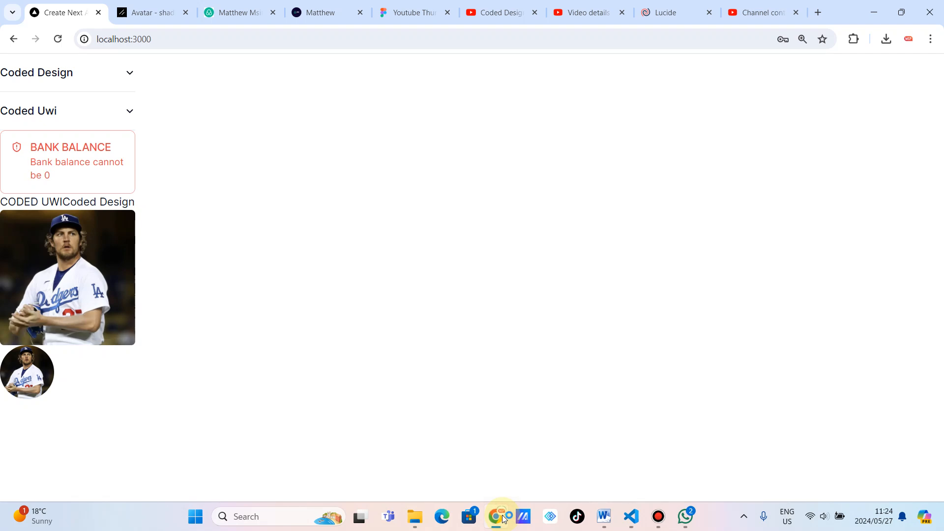
mouse_move(27, 368)
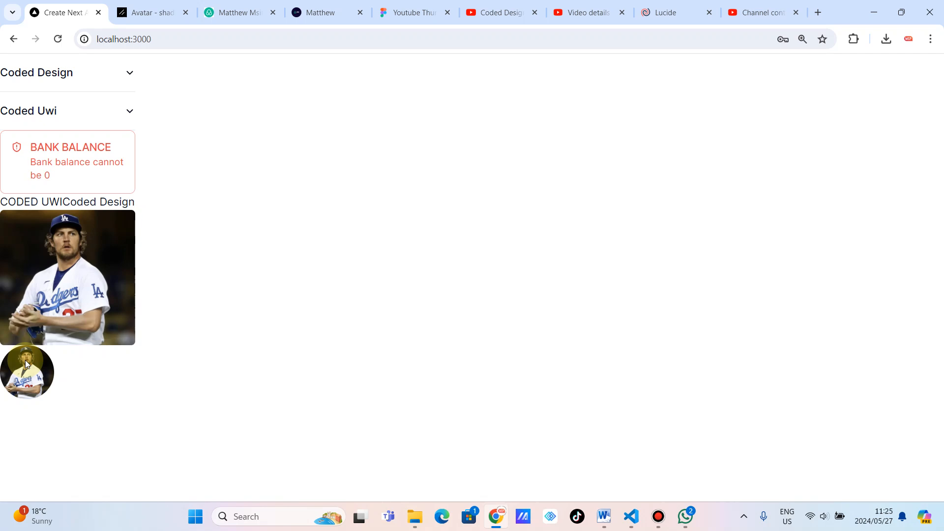
mouse_move(225, 183)
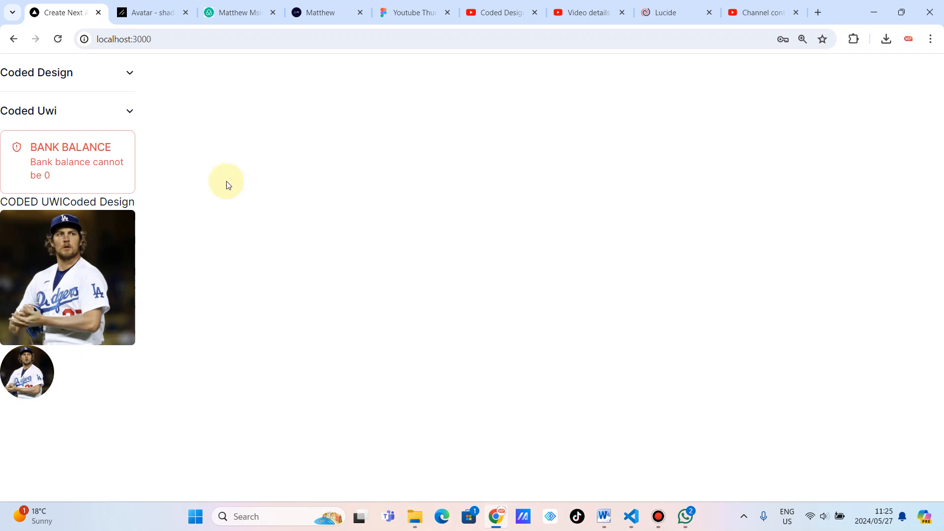
Switch to the matthewmsingathi.co.za coaching course tab in Chrome
left_click(236, 12)
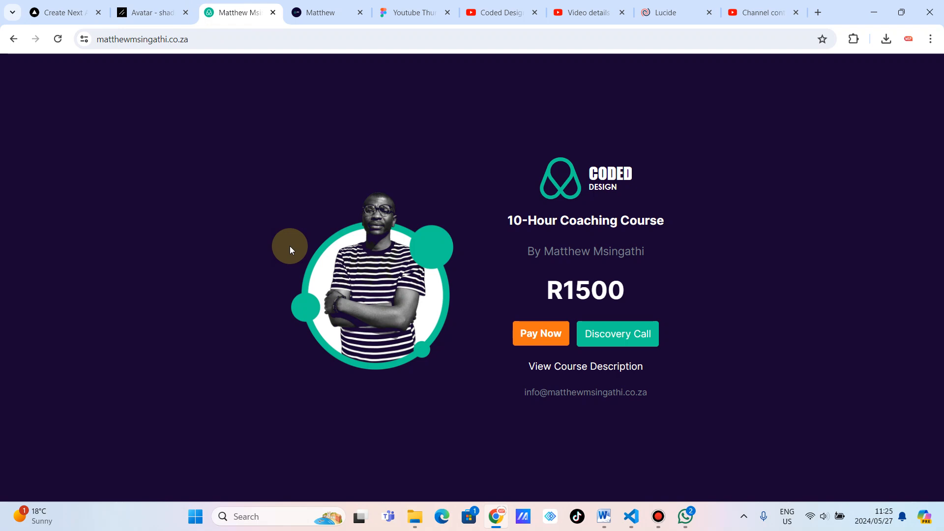
mouse_move(555, 280)
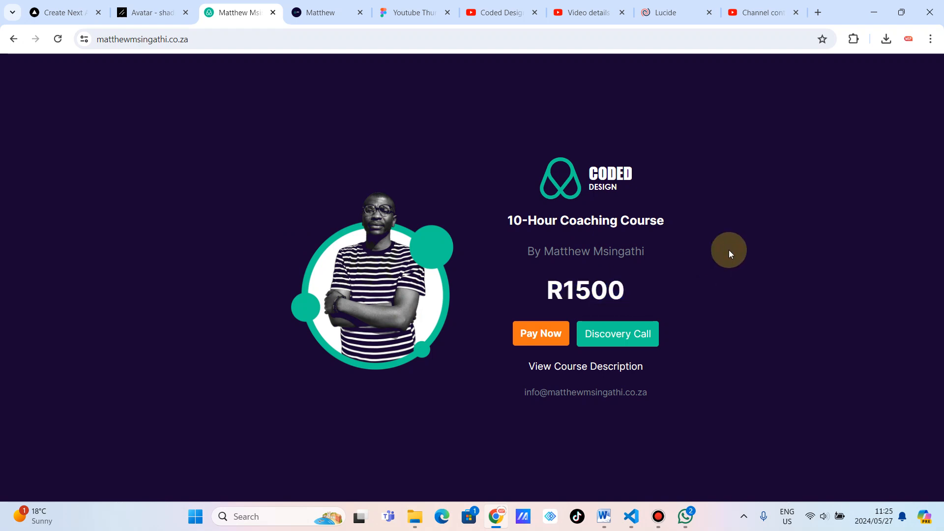
left_click(617, 334)
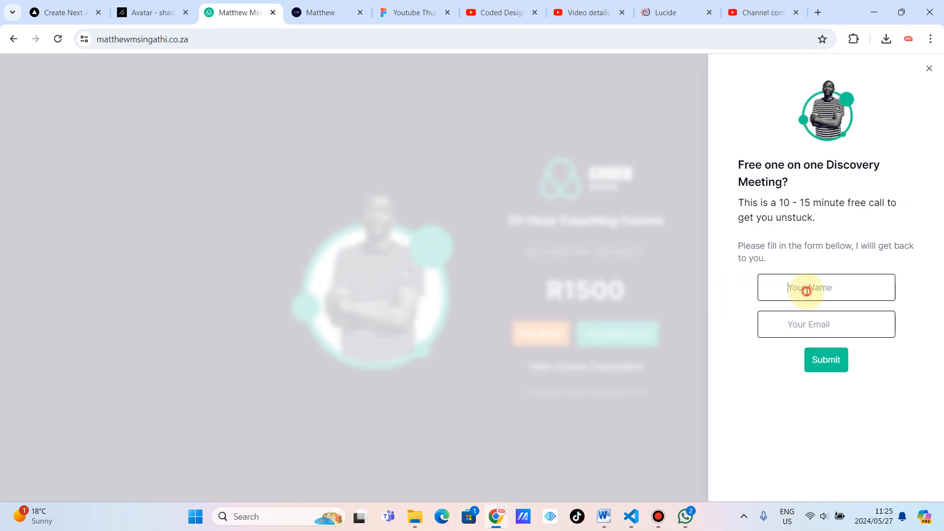
left_click(926, 67)
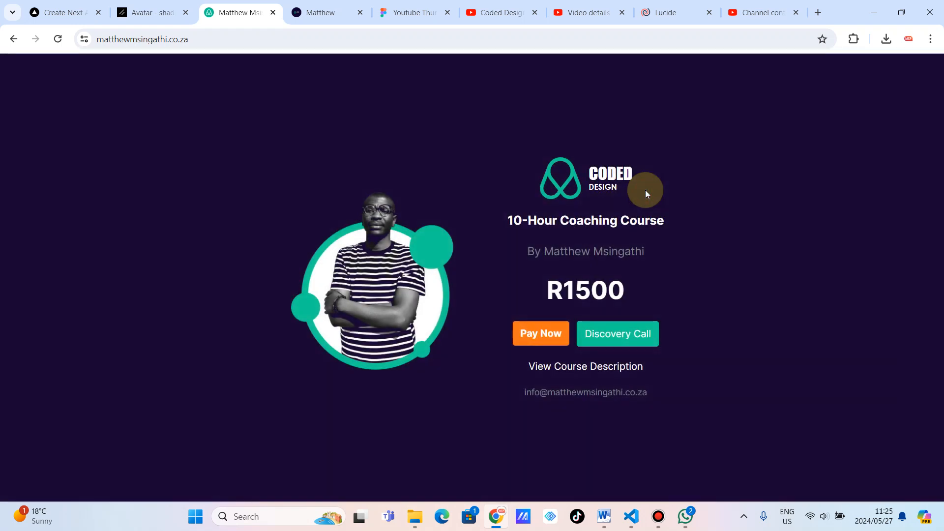
mouse_move(640, 209)
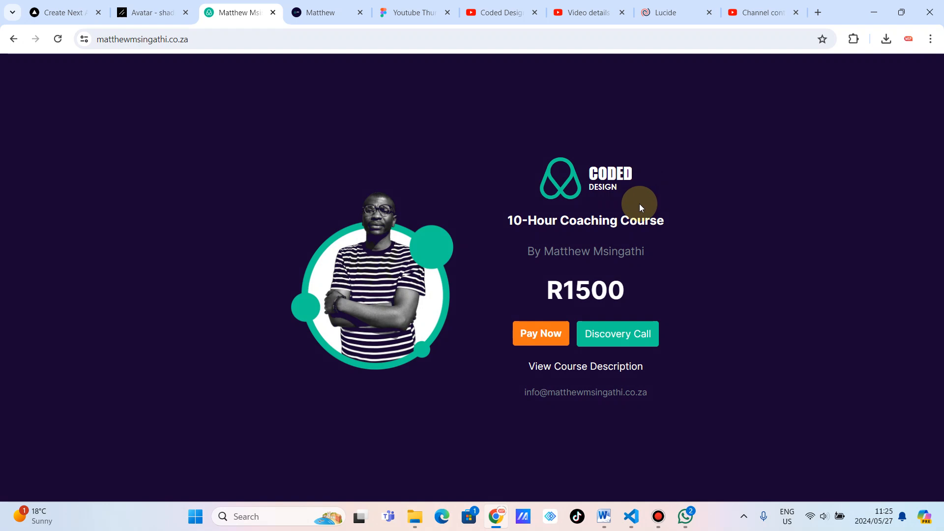
mouse_move(336, 43)
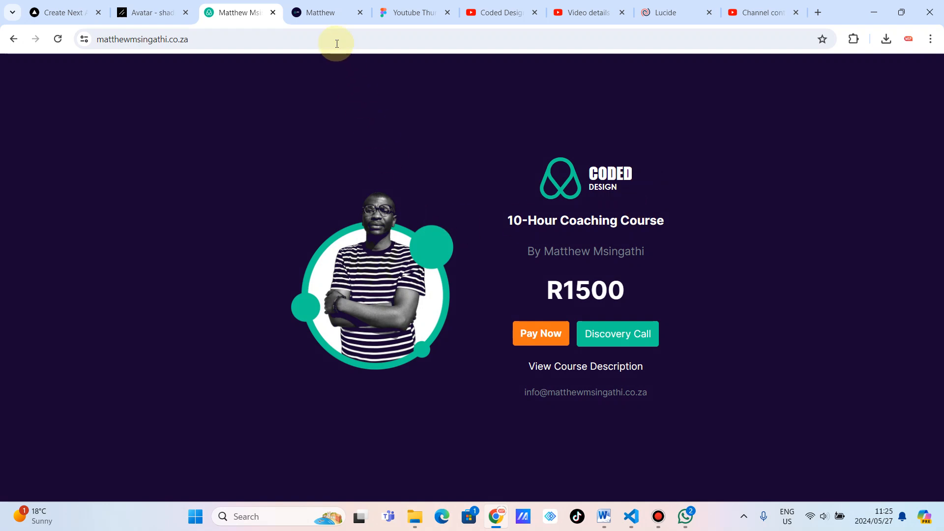
Switch to the buymeacoffee.com tab showing Matthew's support form
left_click(317, 12)
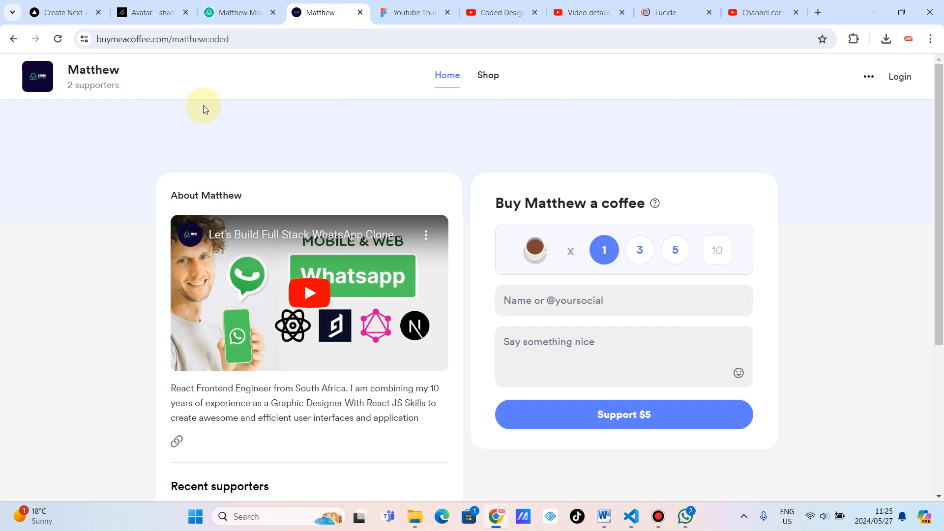
mouse_move(281, 114)
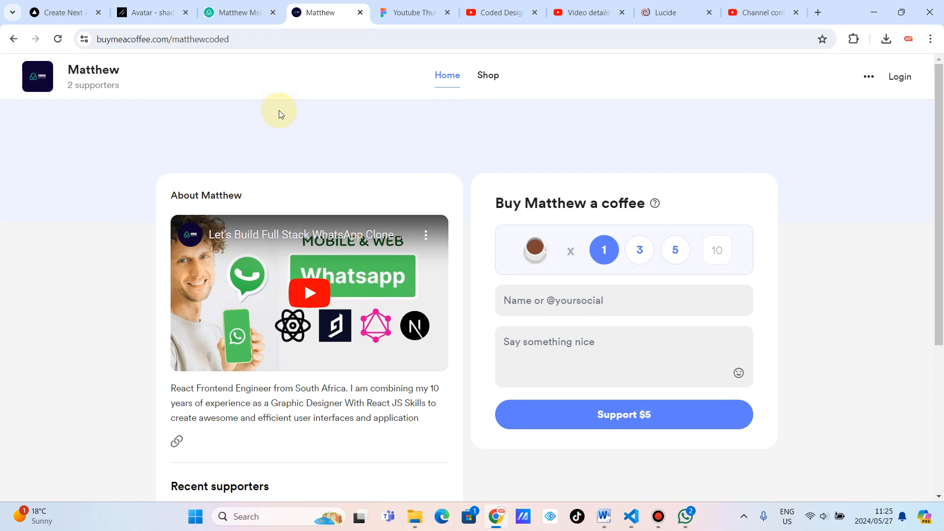
mouse_move(443, 170)
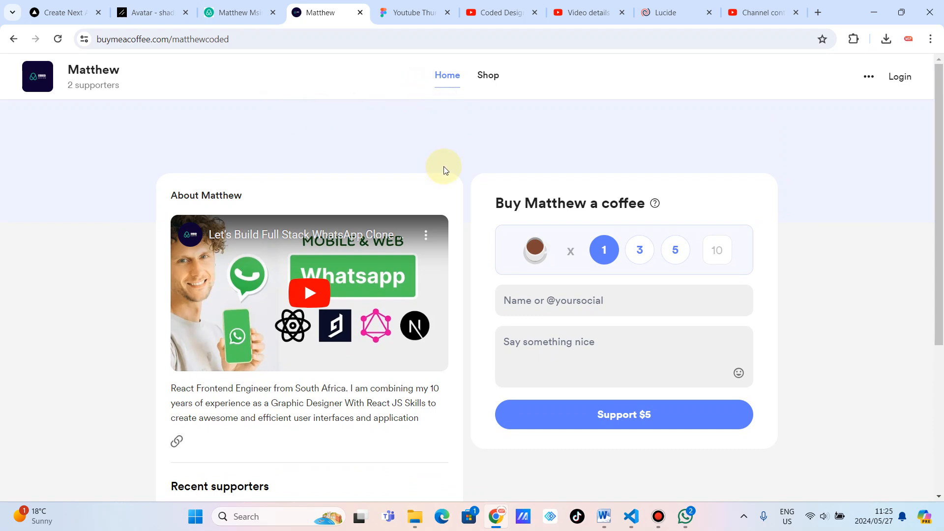
On the YouTube tab, search for "coded uwi" using the suggestion
left_click(493, 12)
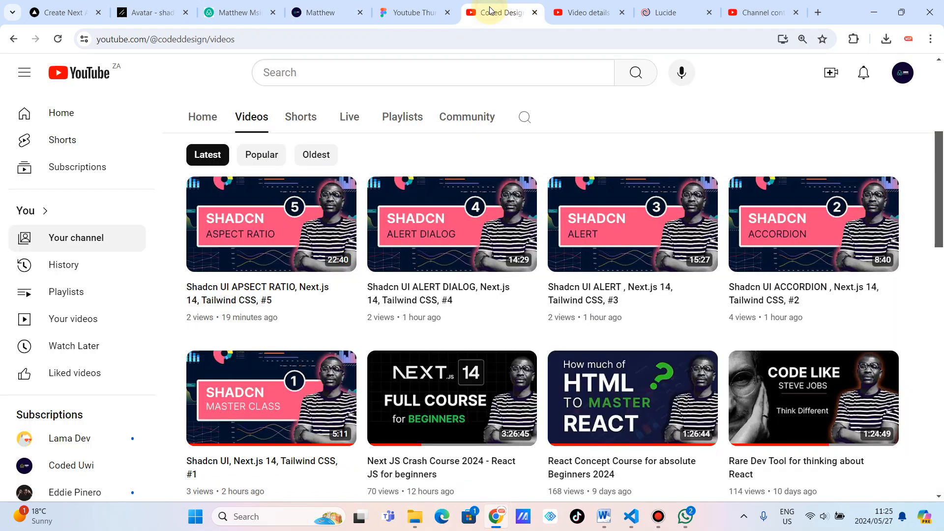
left_click(421, 73)
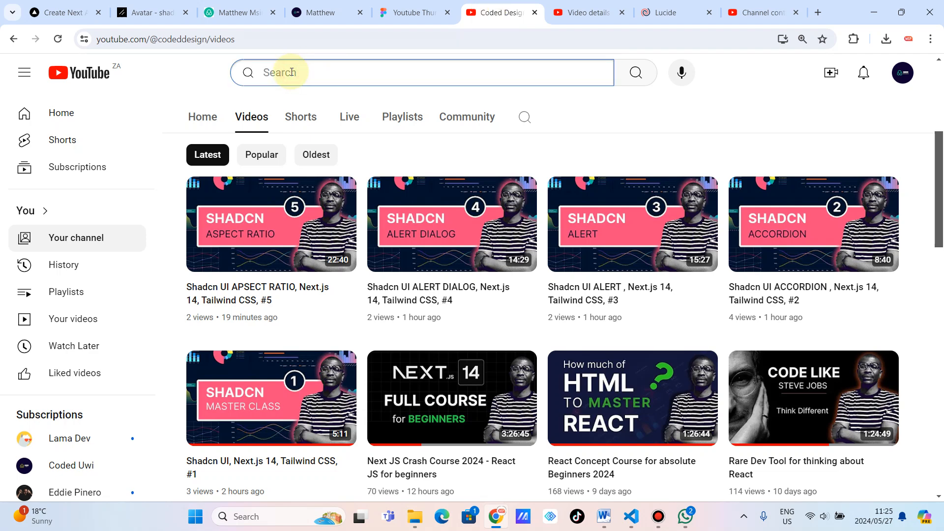
type("coded")
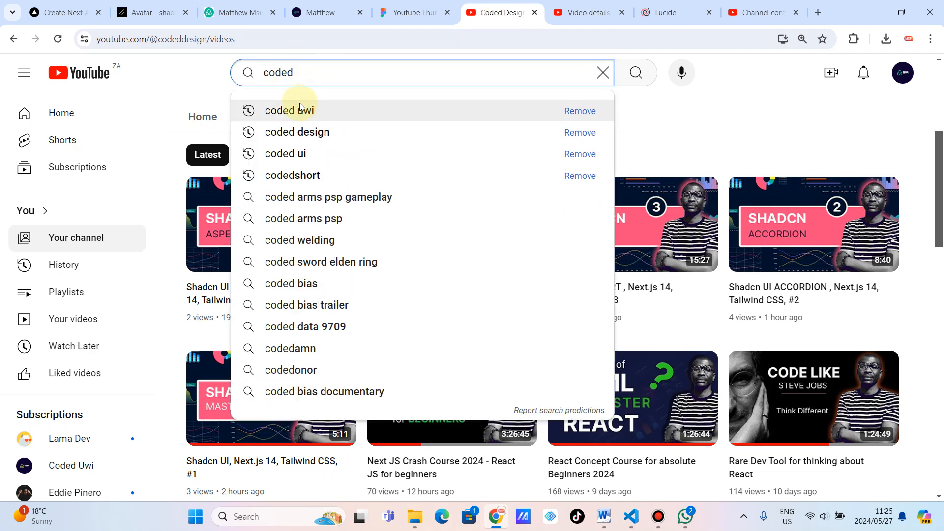
left_click(288, 110)
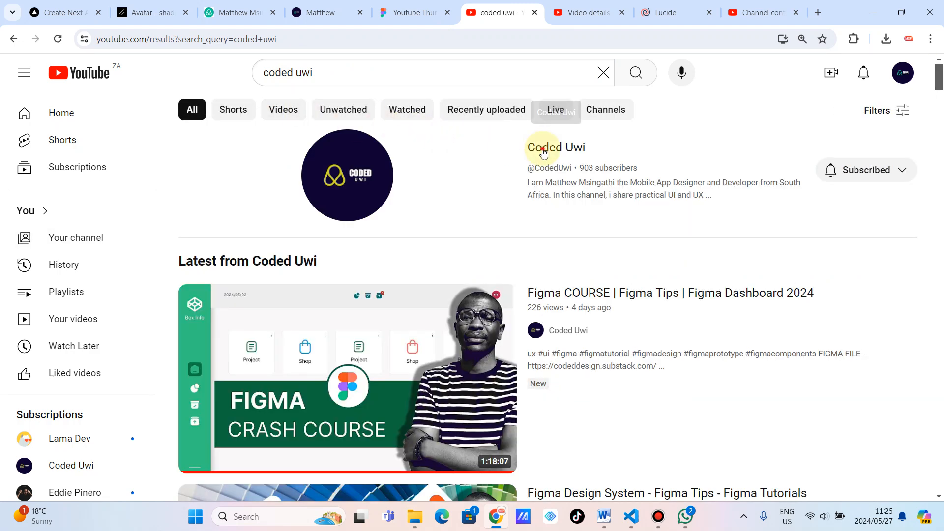
Open the Coded Uwi channel and browse its Videos tab
left_click(555, 147)
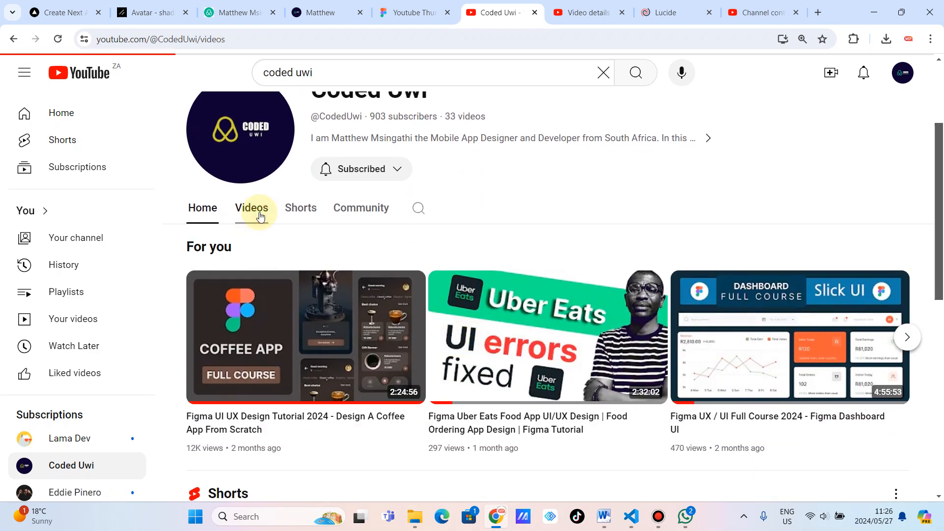
left_click(252, 207)
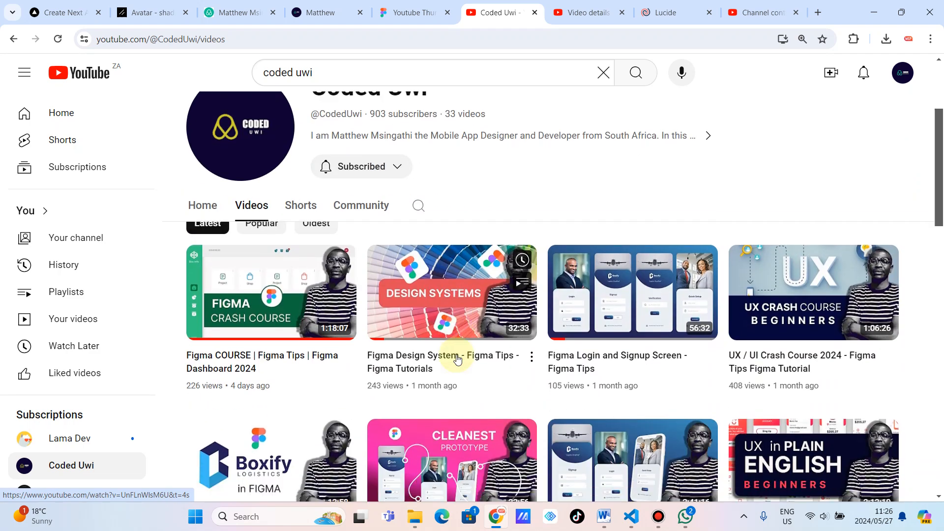
scroll("down", 3)
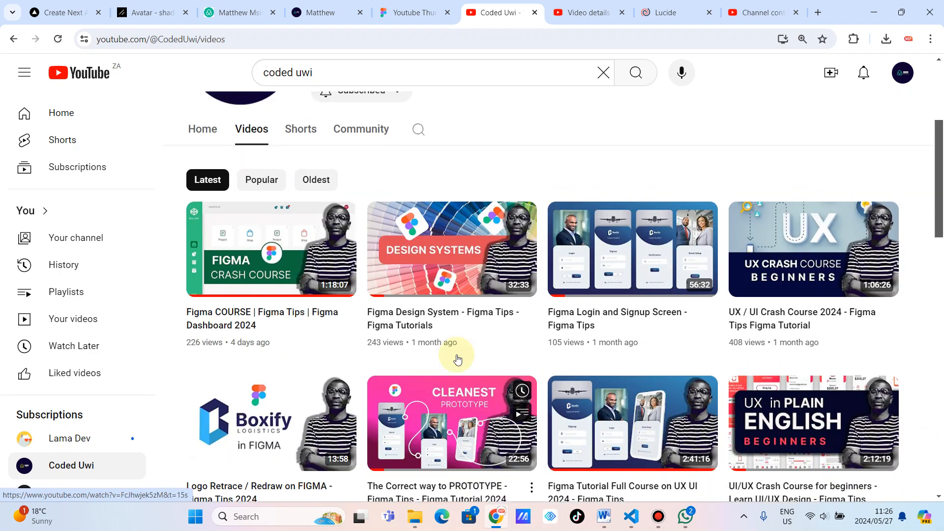
scroll("up", 3)
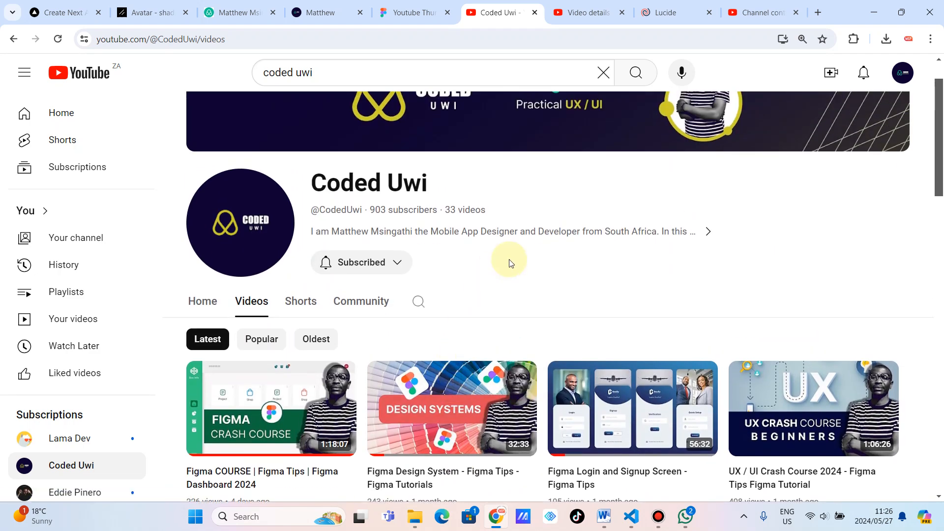